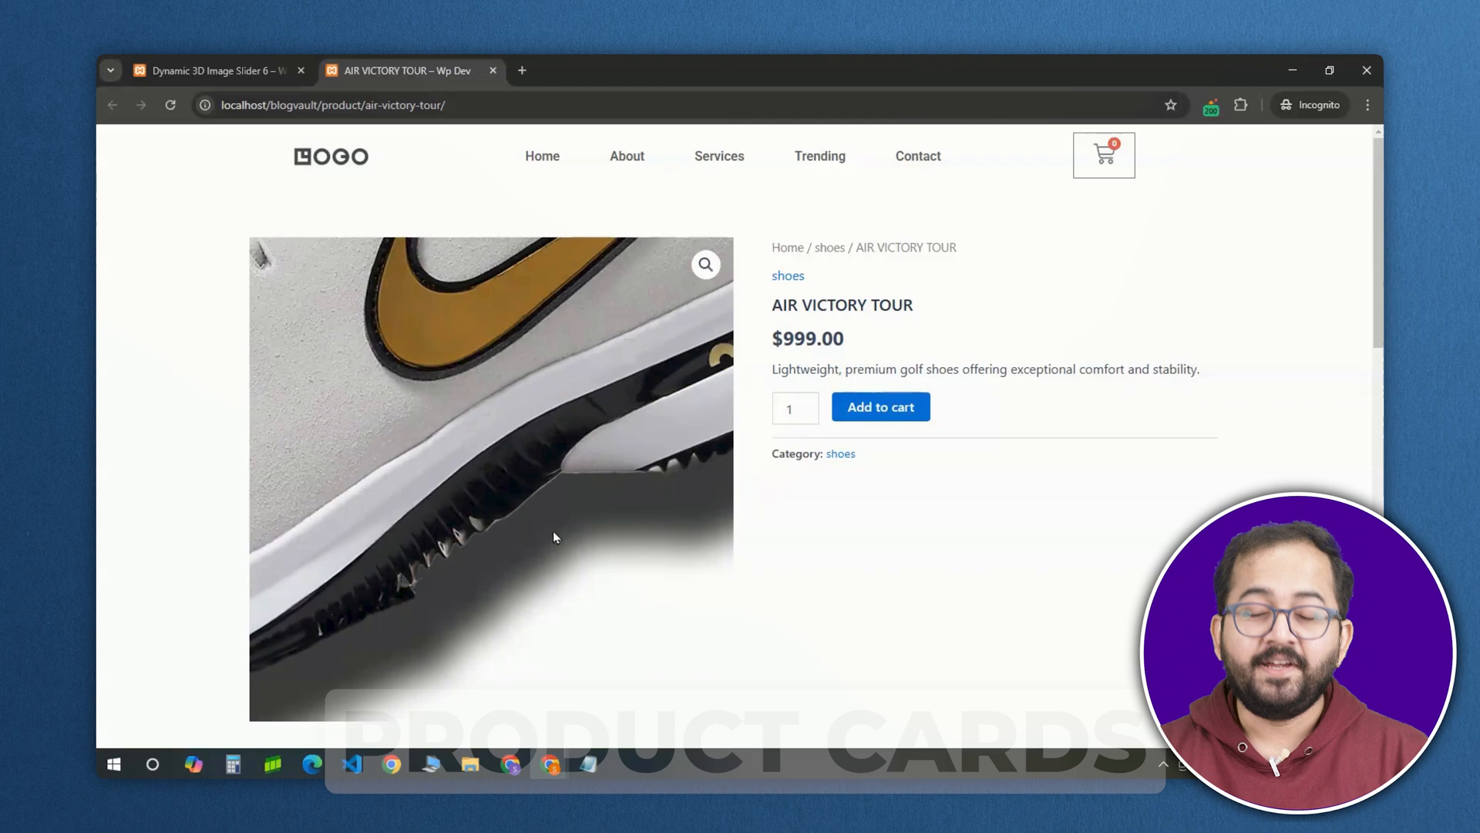
- Make the outer container full width with a black background
click(215, 70)
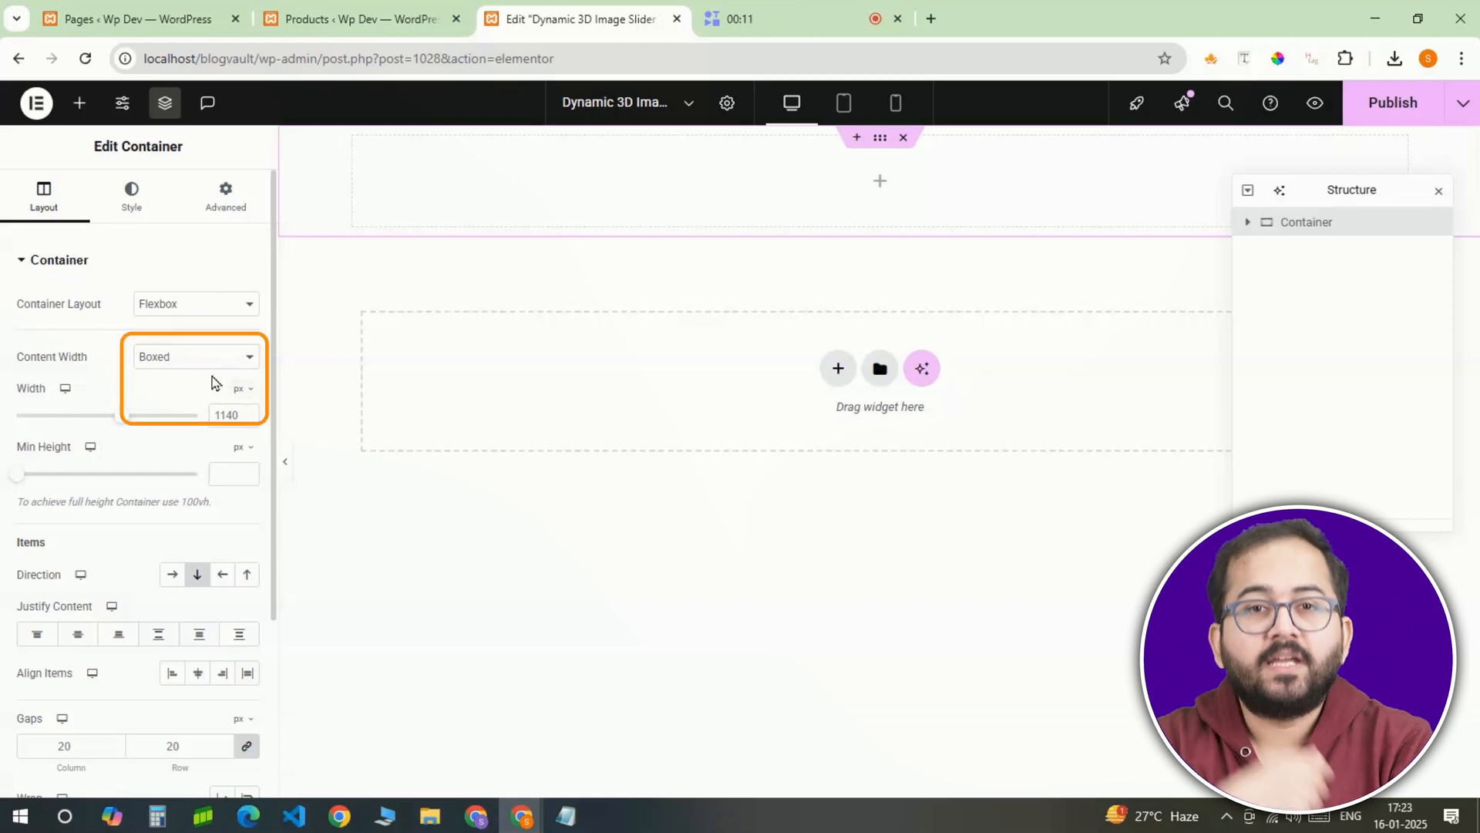
click(194, 356)
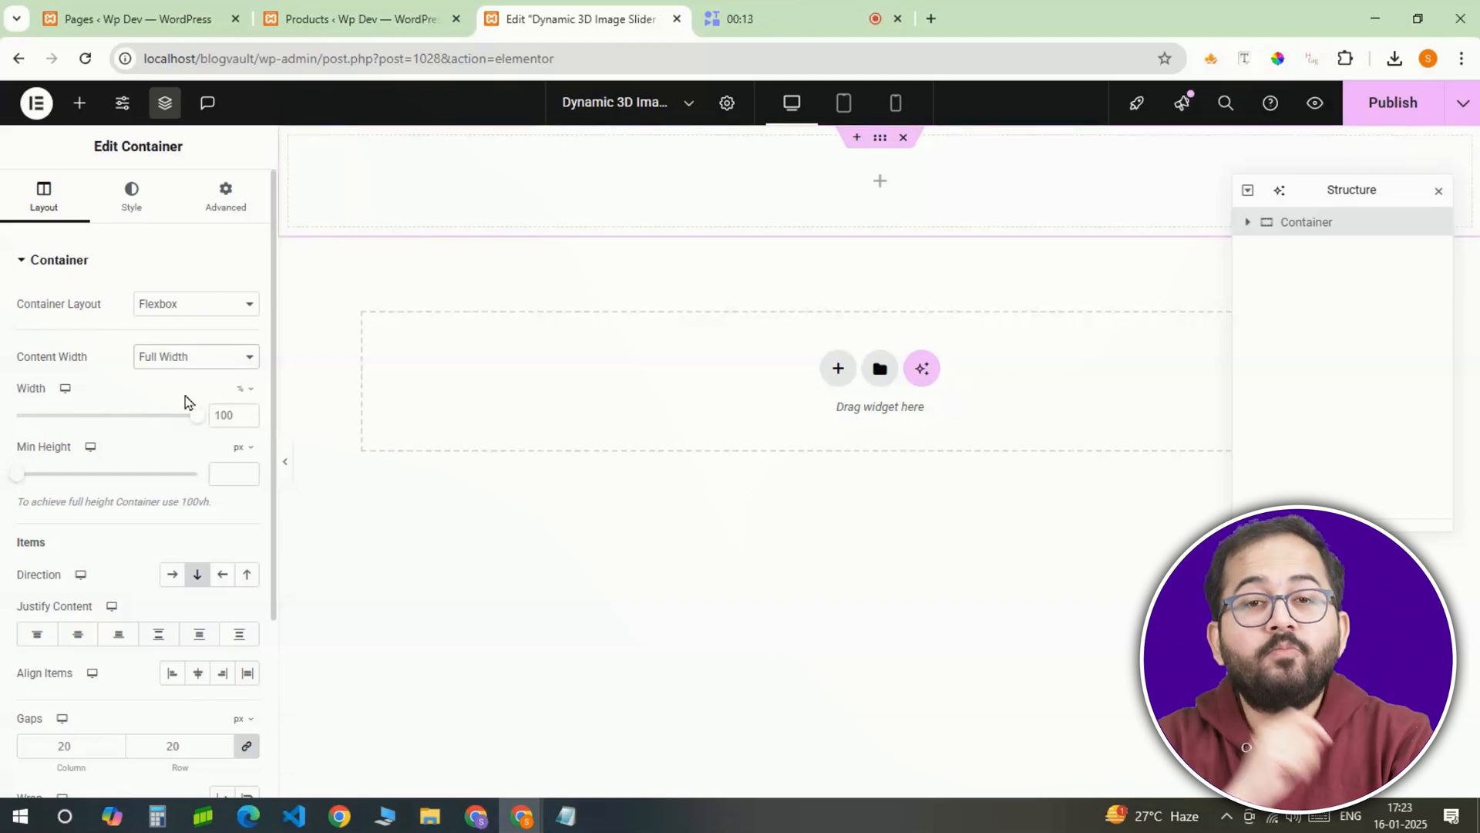
click(131, 195)
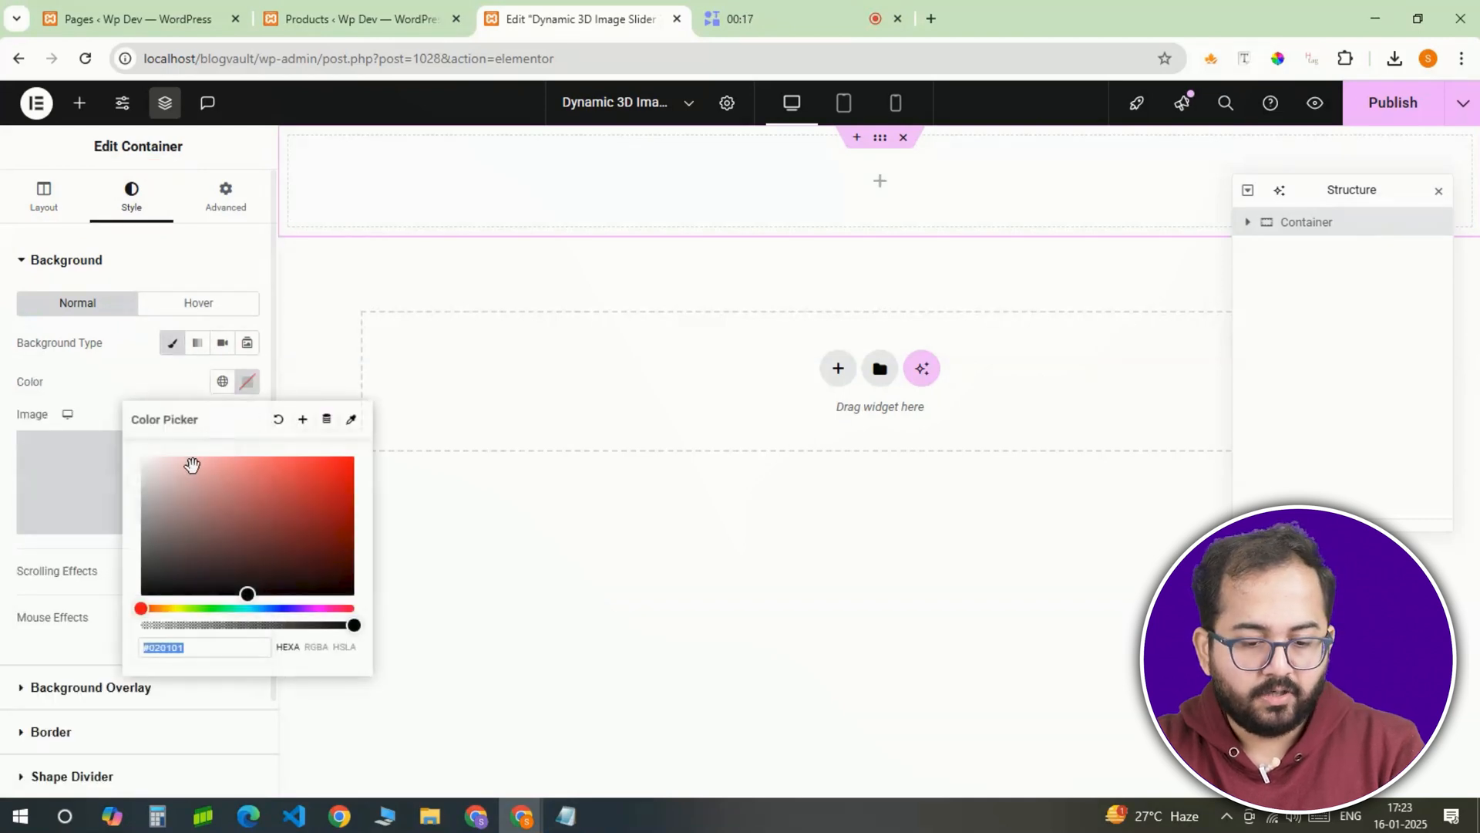
click(139, 595)
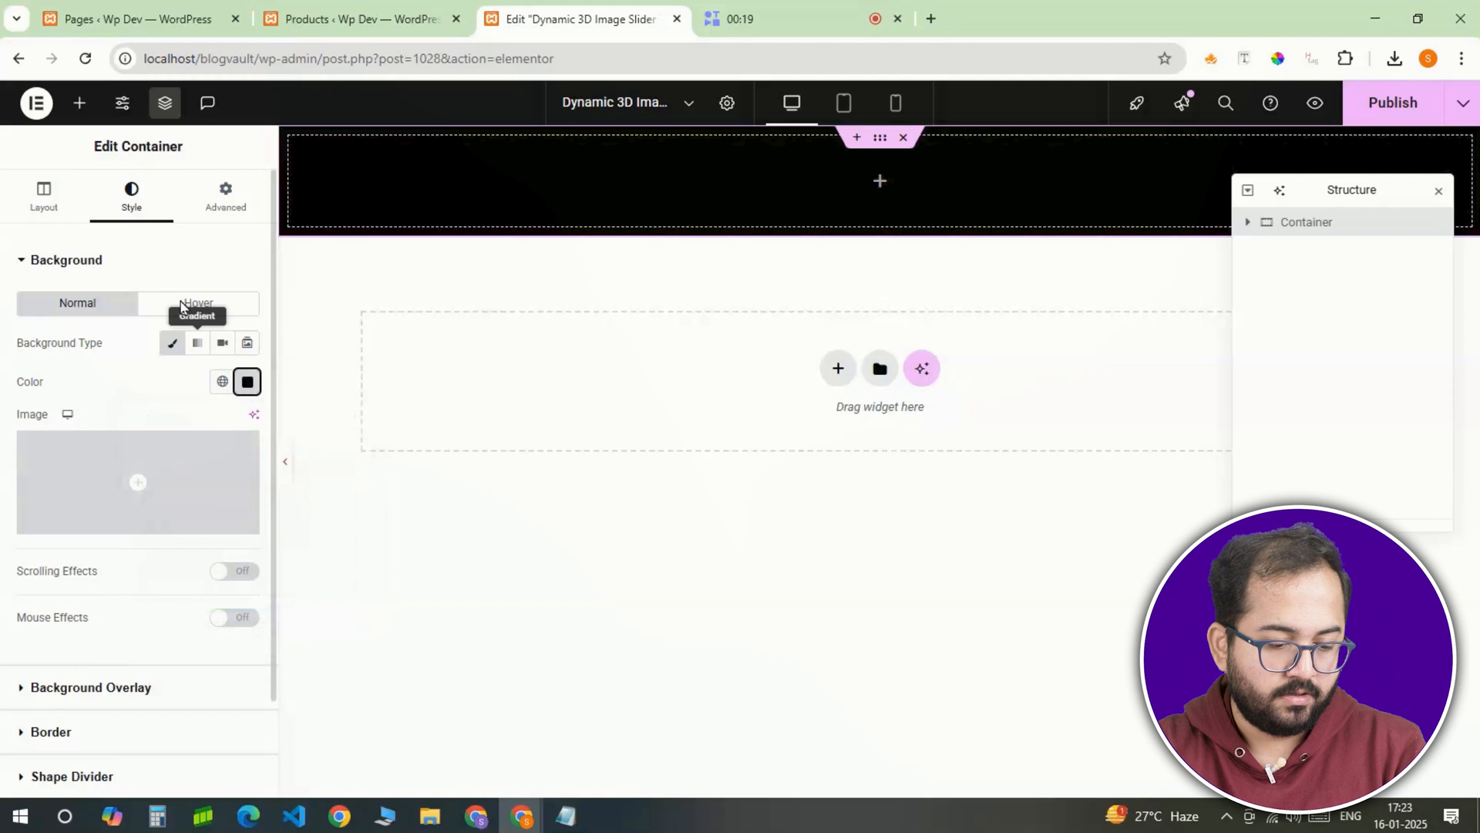
- Give the container the CSS class 'banner' and add a nested container
click(224, 195)
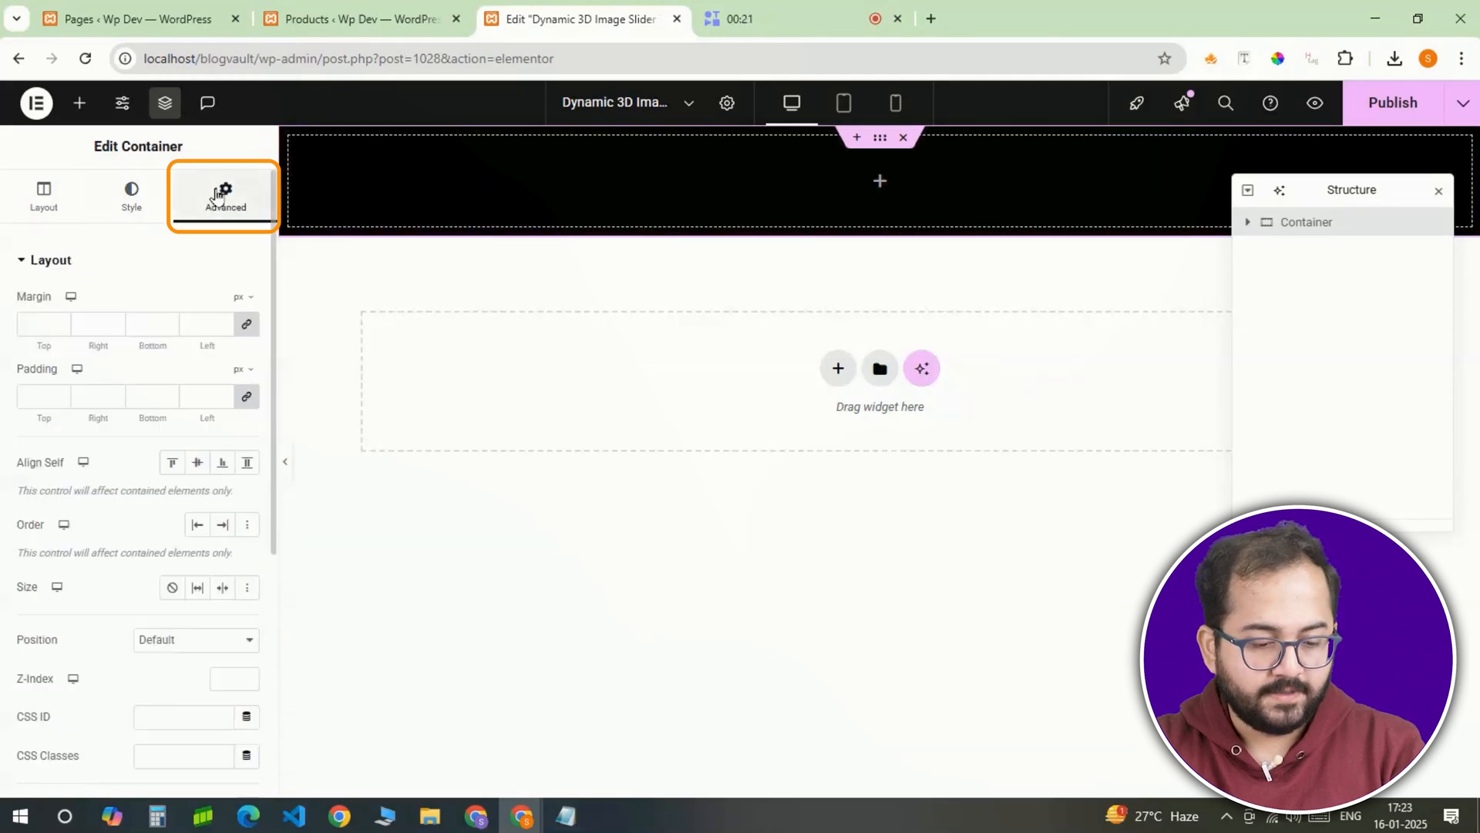
click(185, 756)
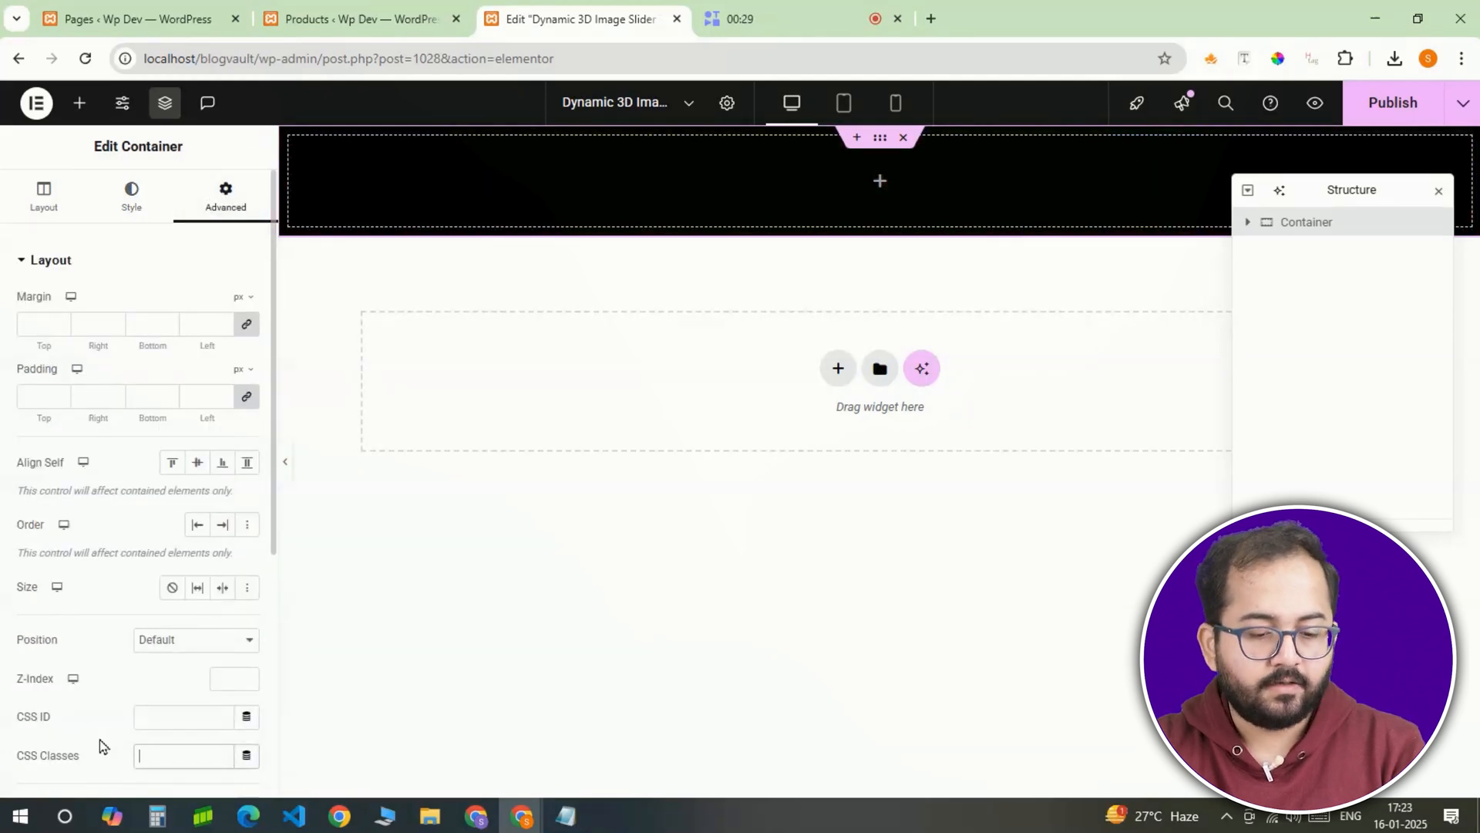
text(banner)
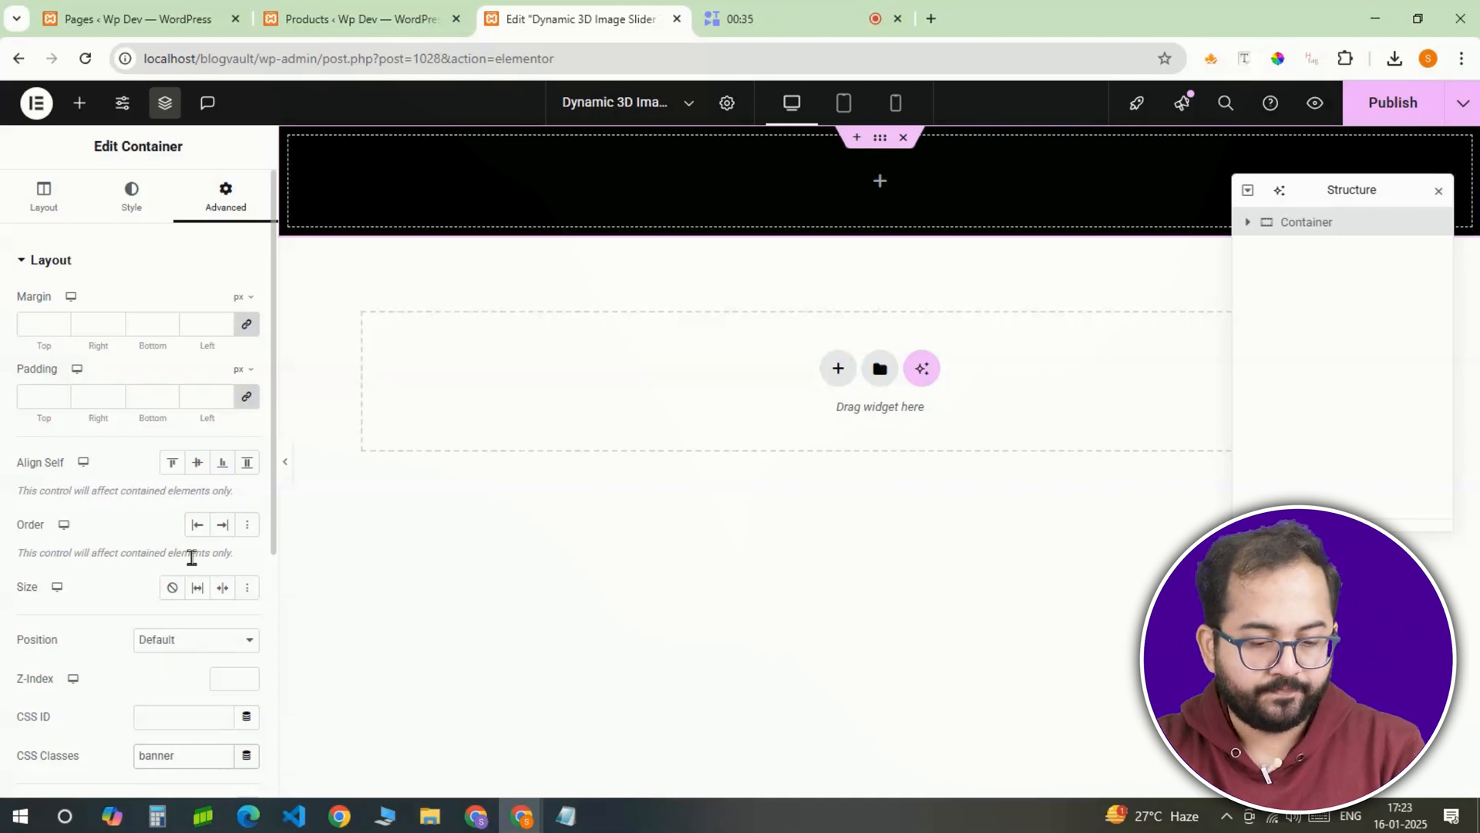
click(79, 102)
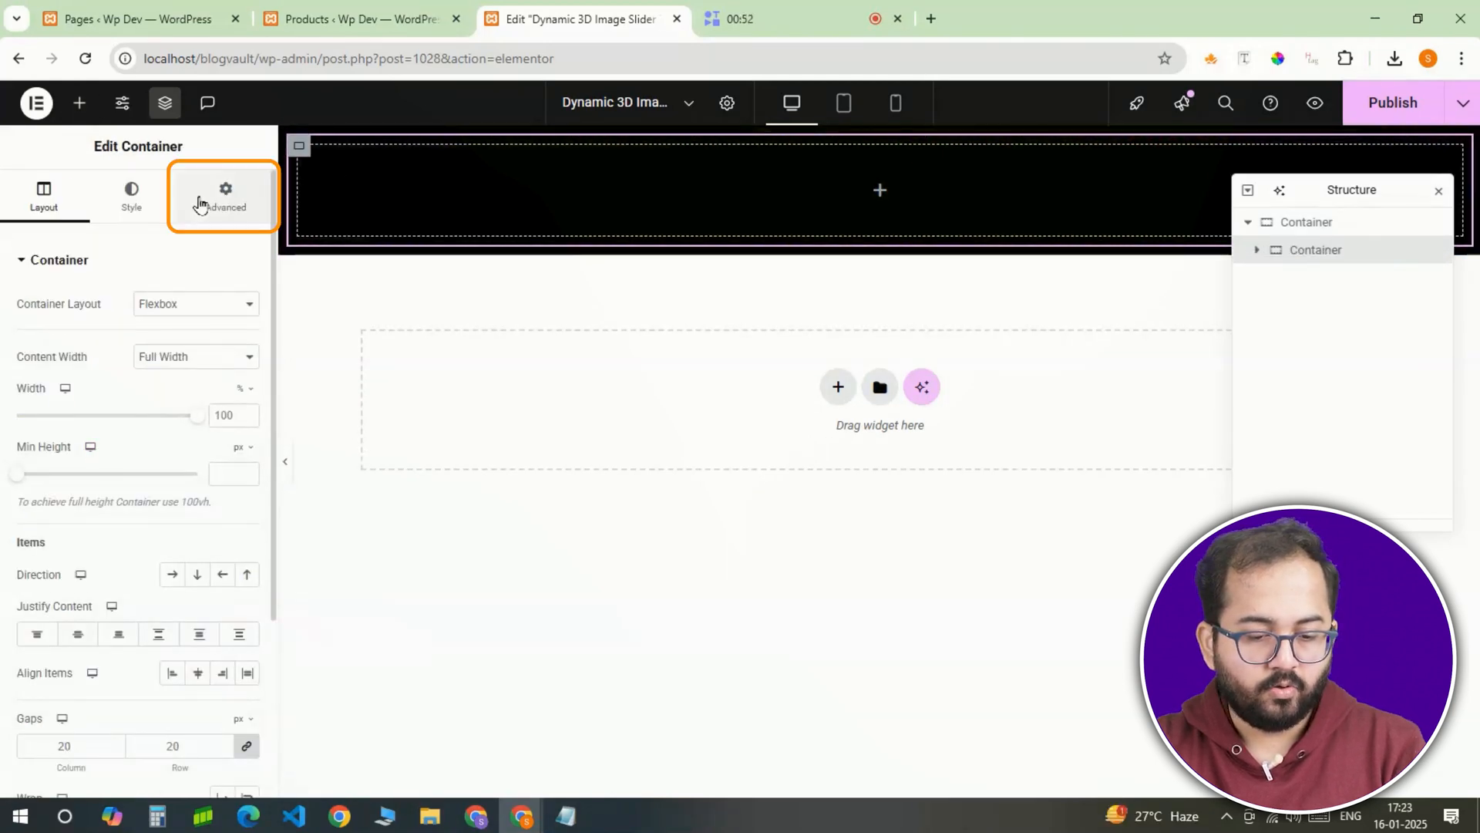
- Give the inner container class 'slider' and rename the containers Banner and Slider
click(224, 195)
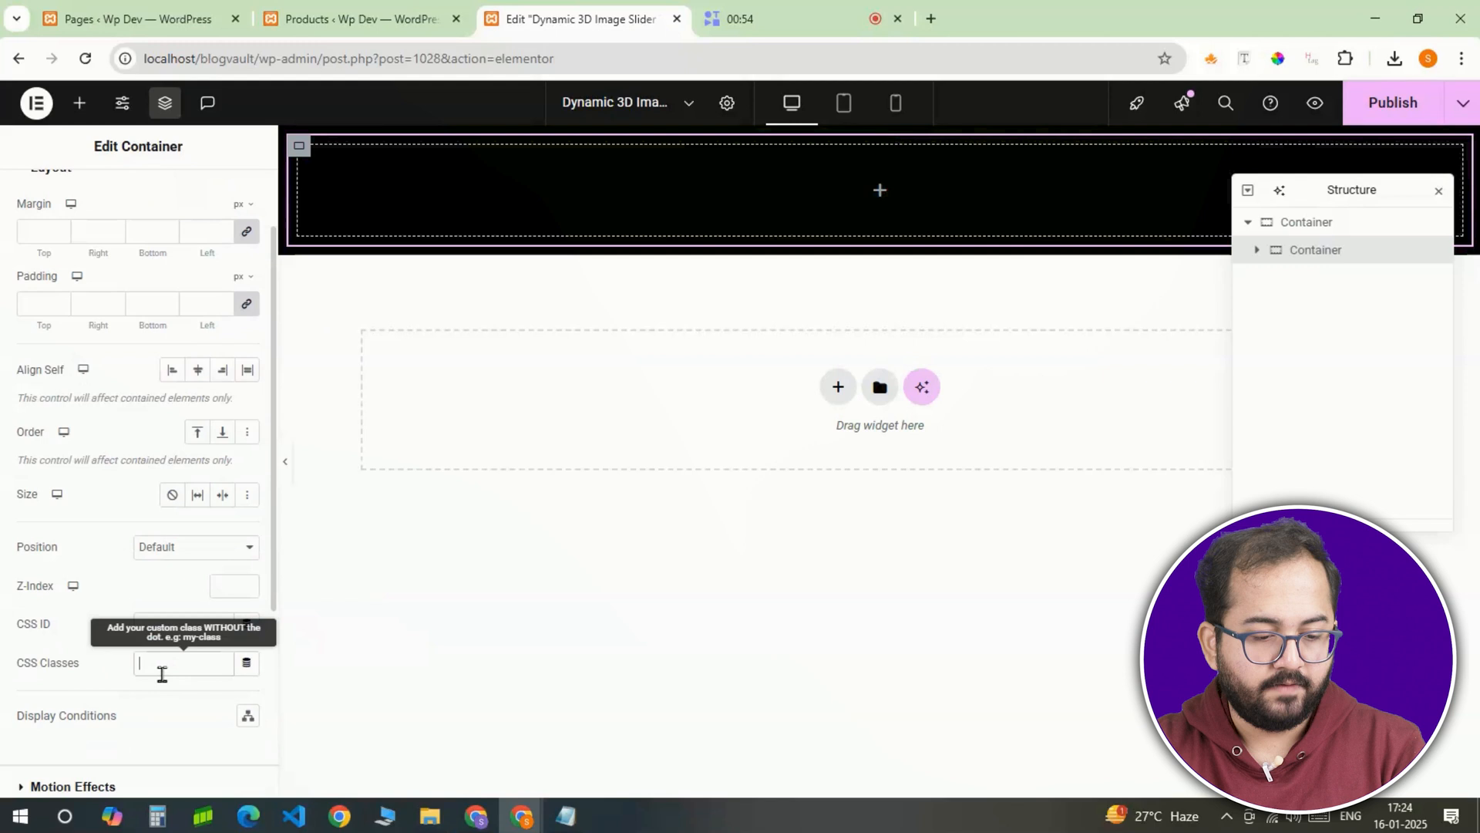
text(slider)
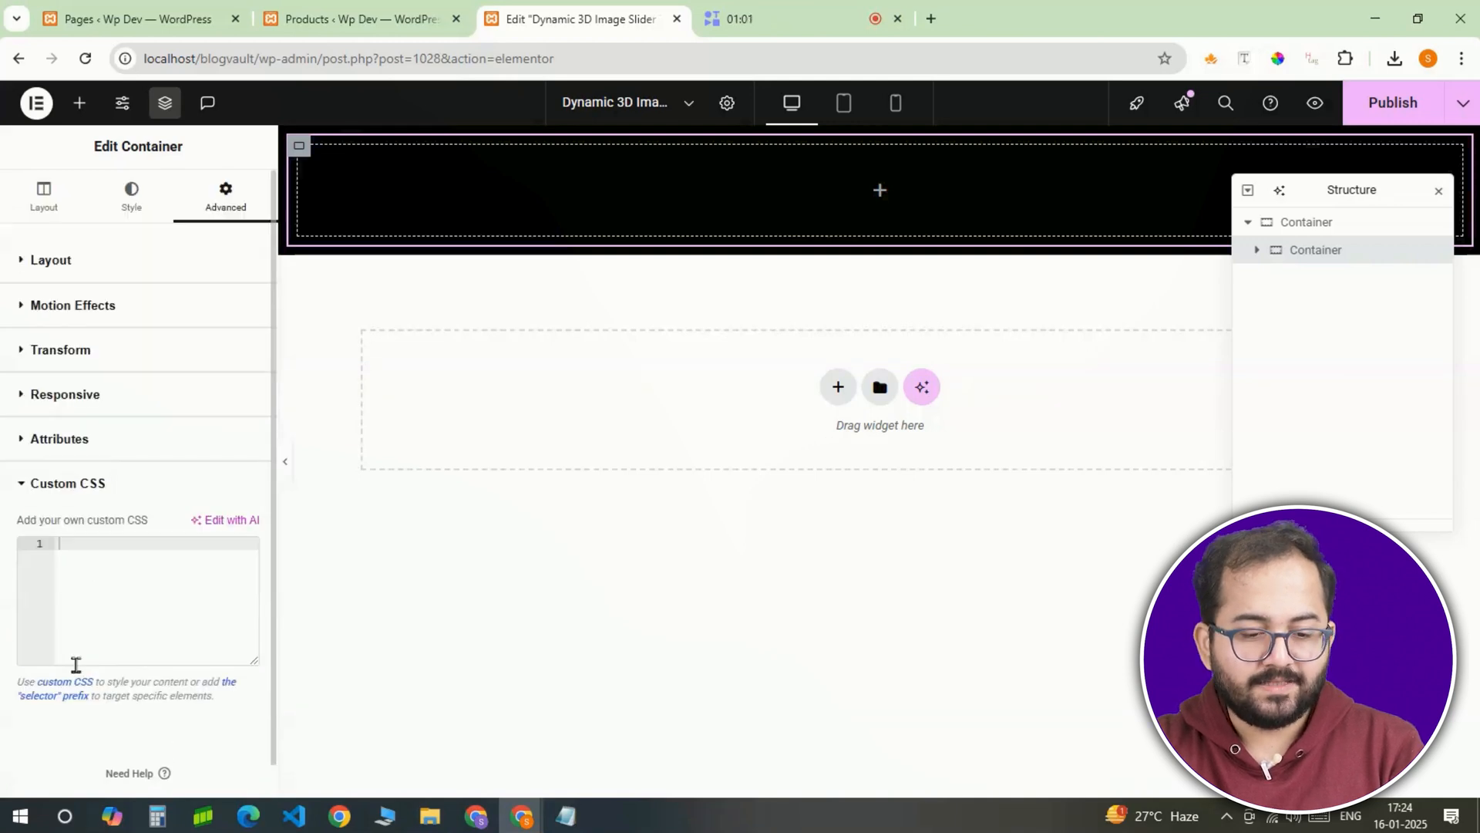
text(selector {)
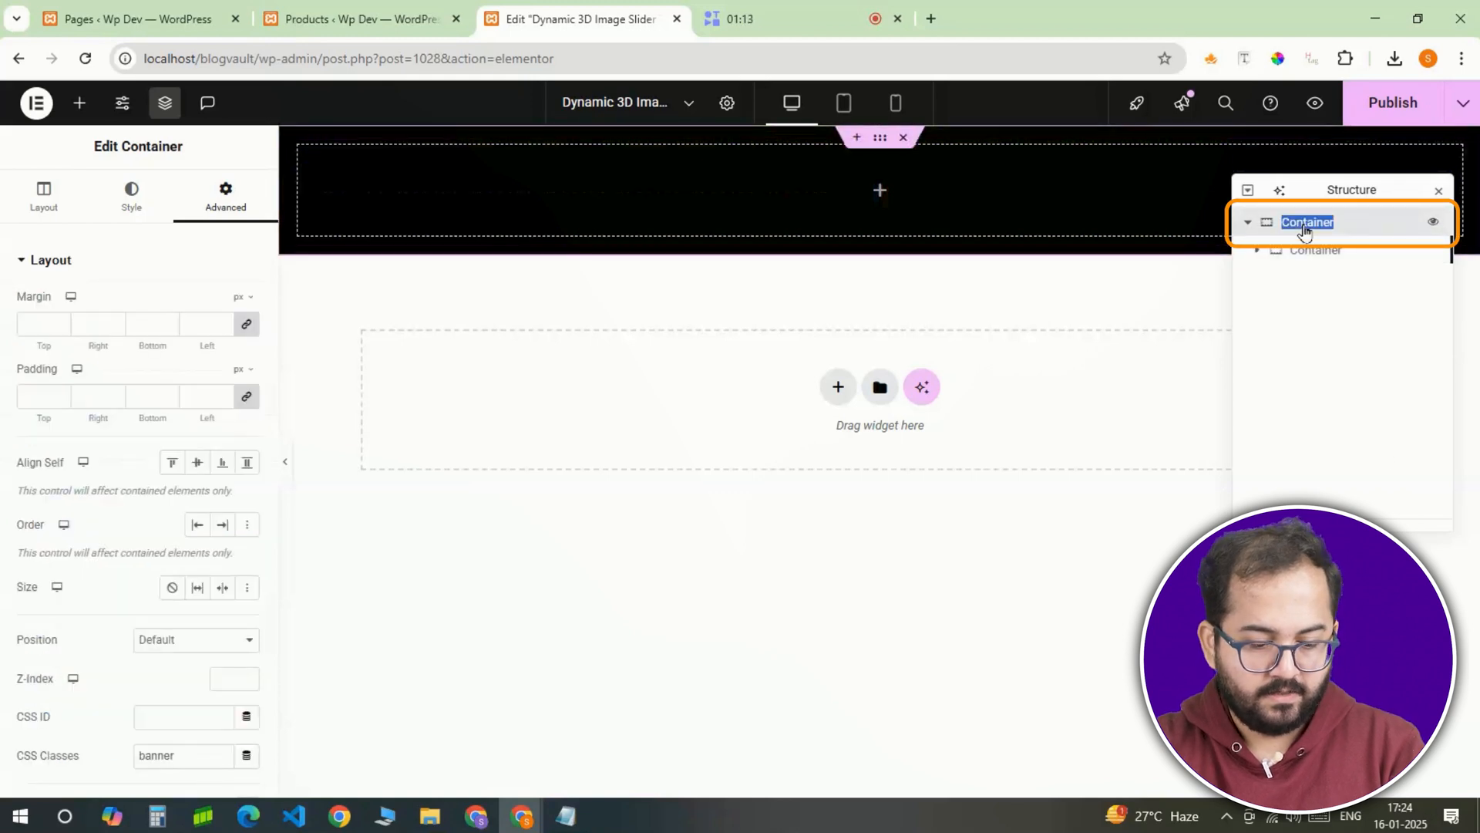
text(Banner)
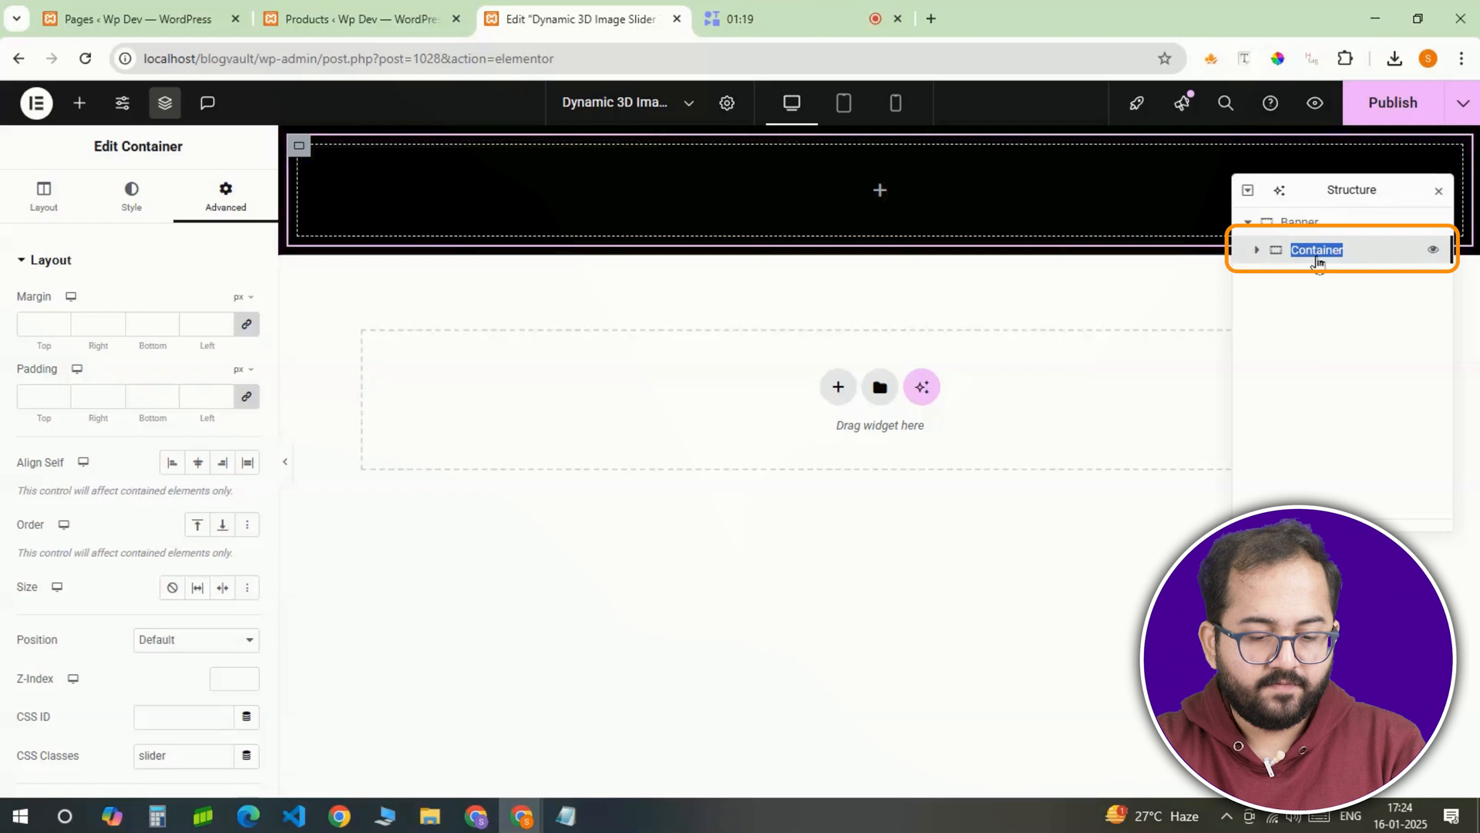
text(Slider)
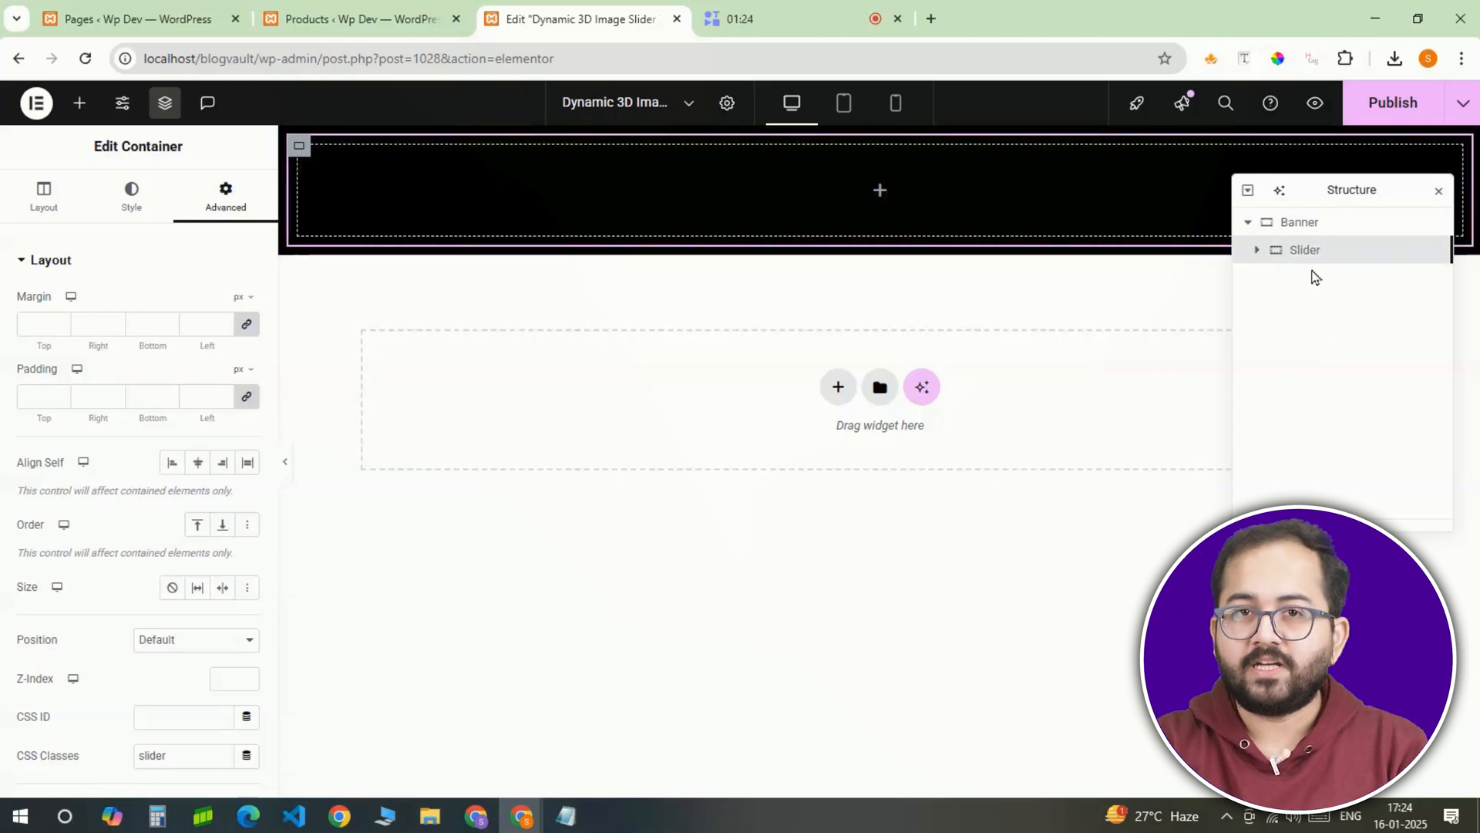
mouse_move(1301, 288)
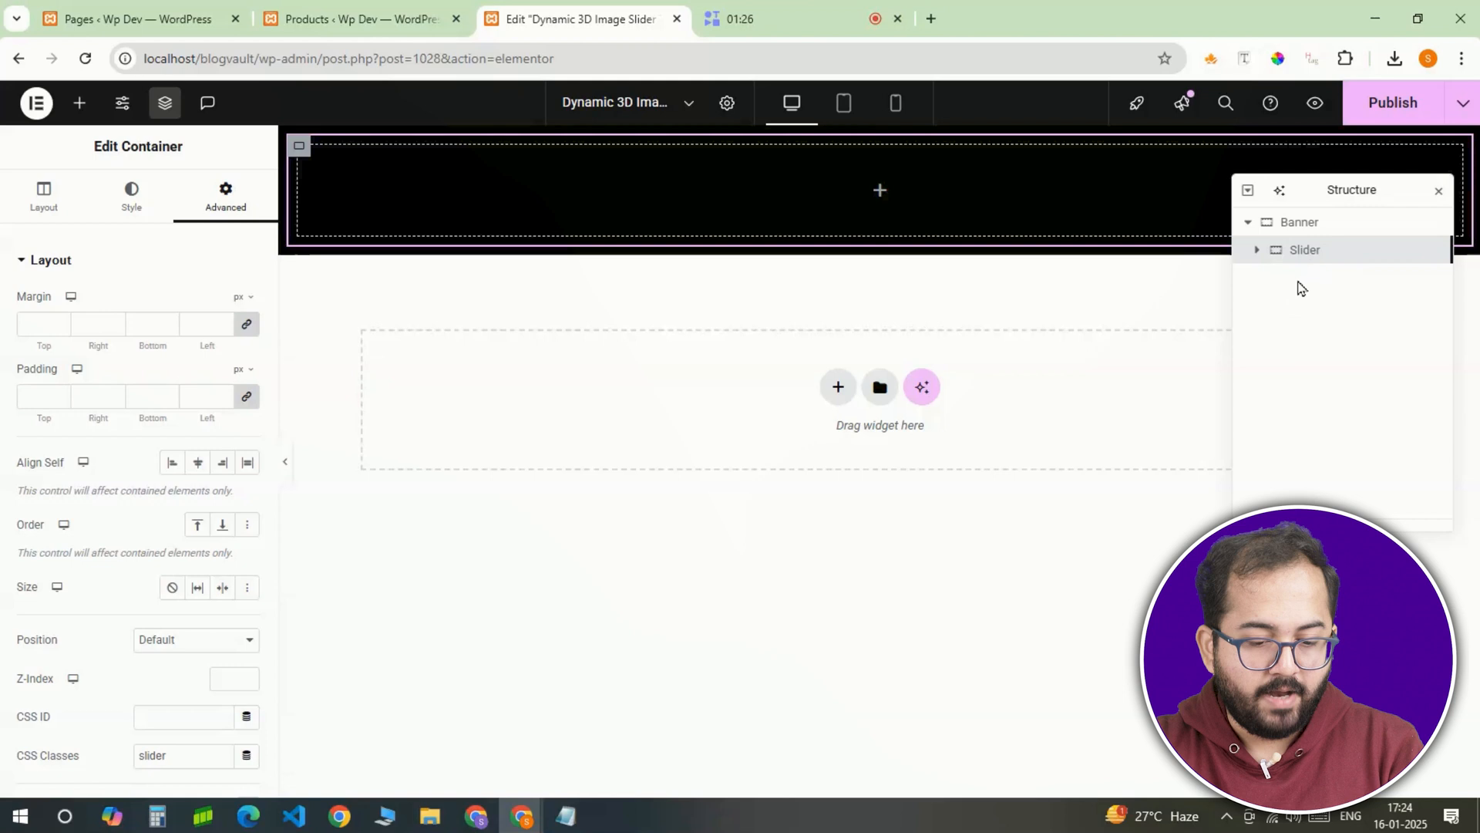
- Add an 'item' container in Slider with custom CSS '--position: 1'
click(78, 103)
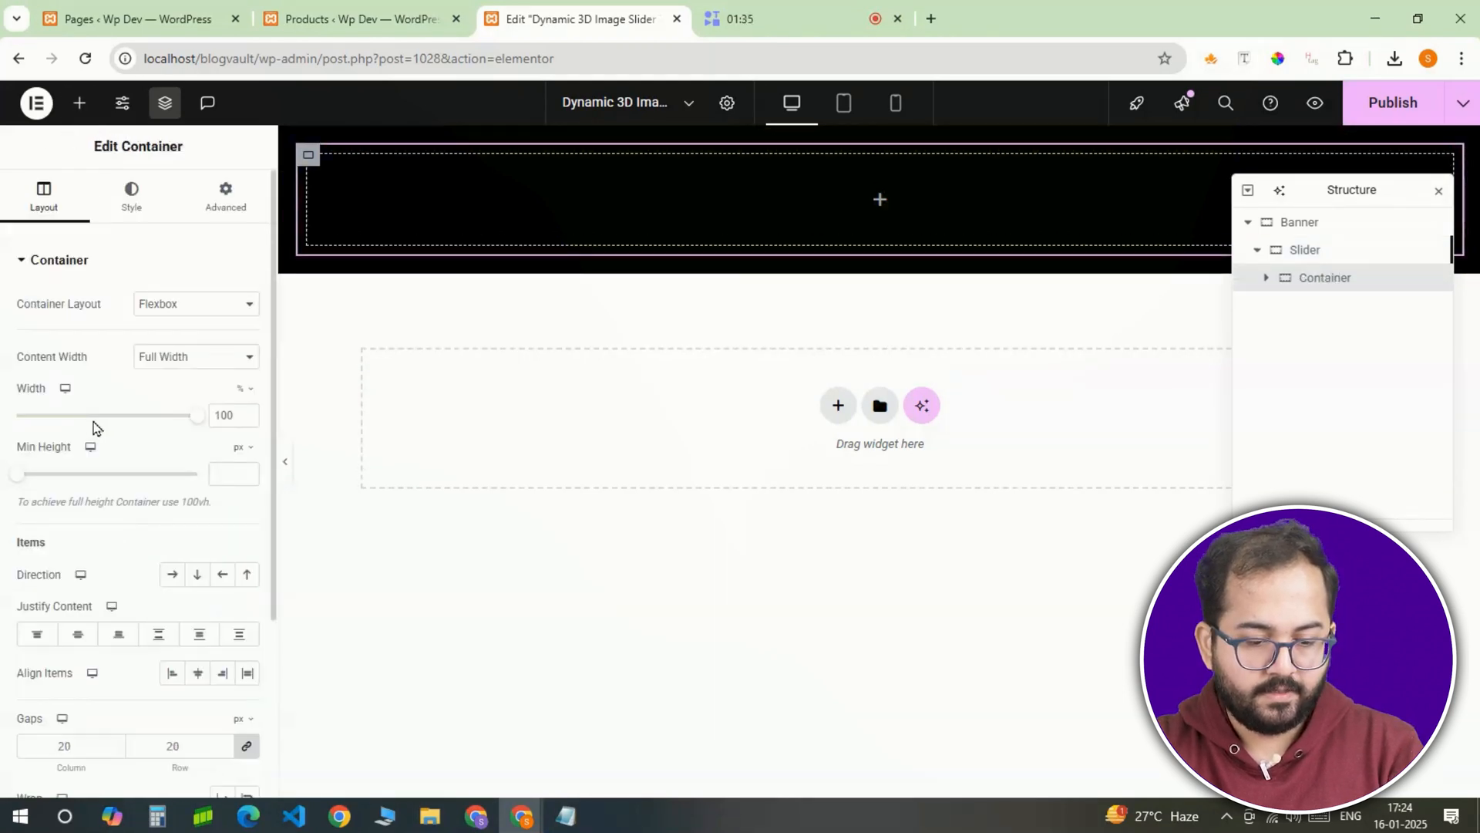
click(225, 195)
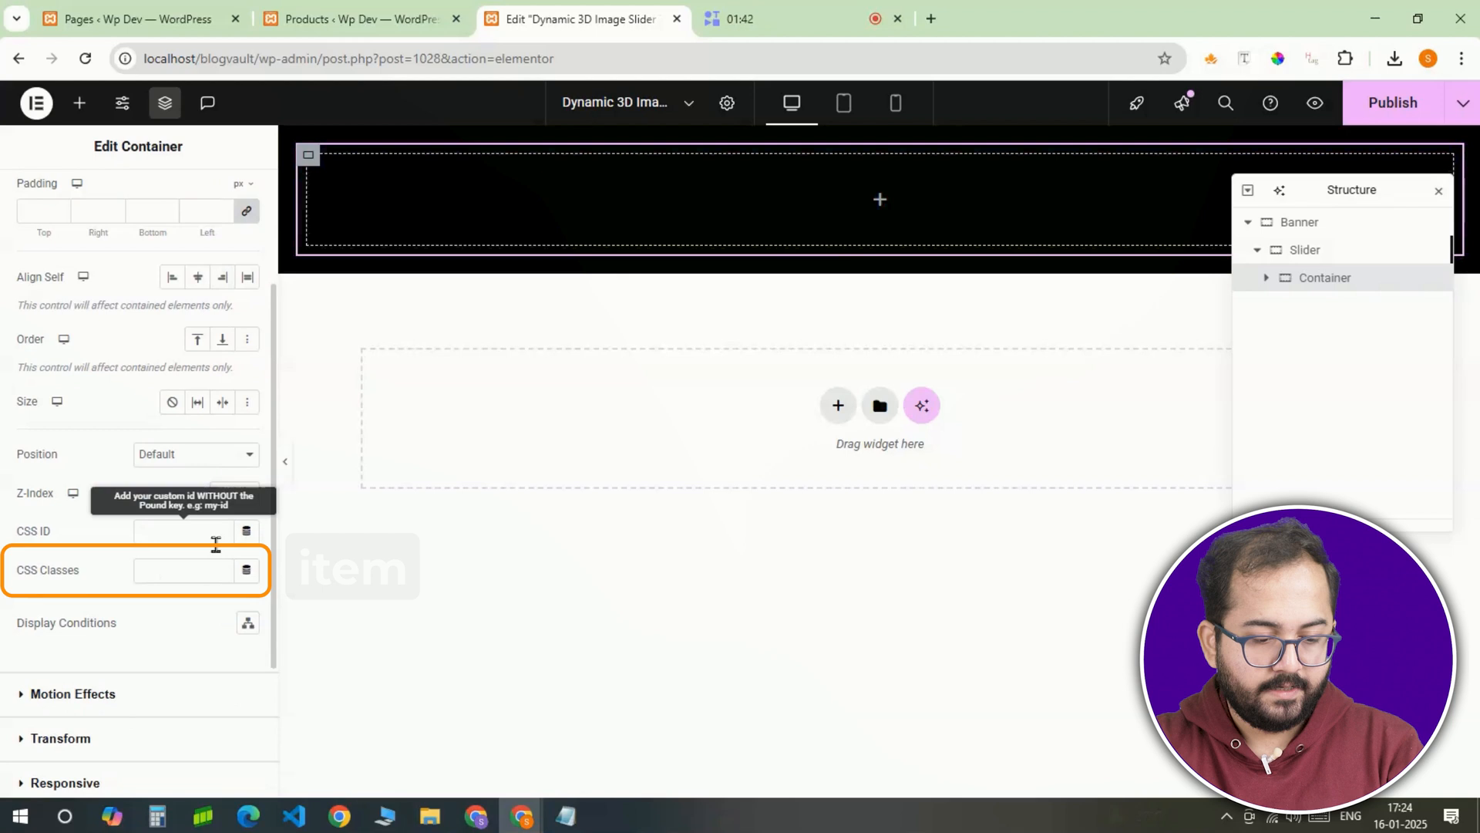
text(item)
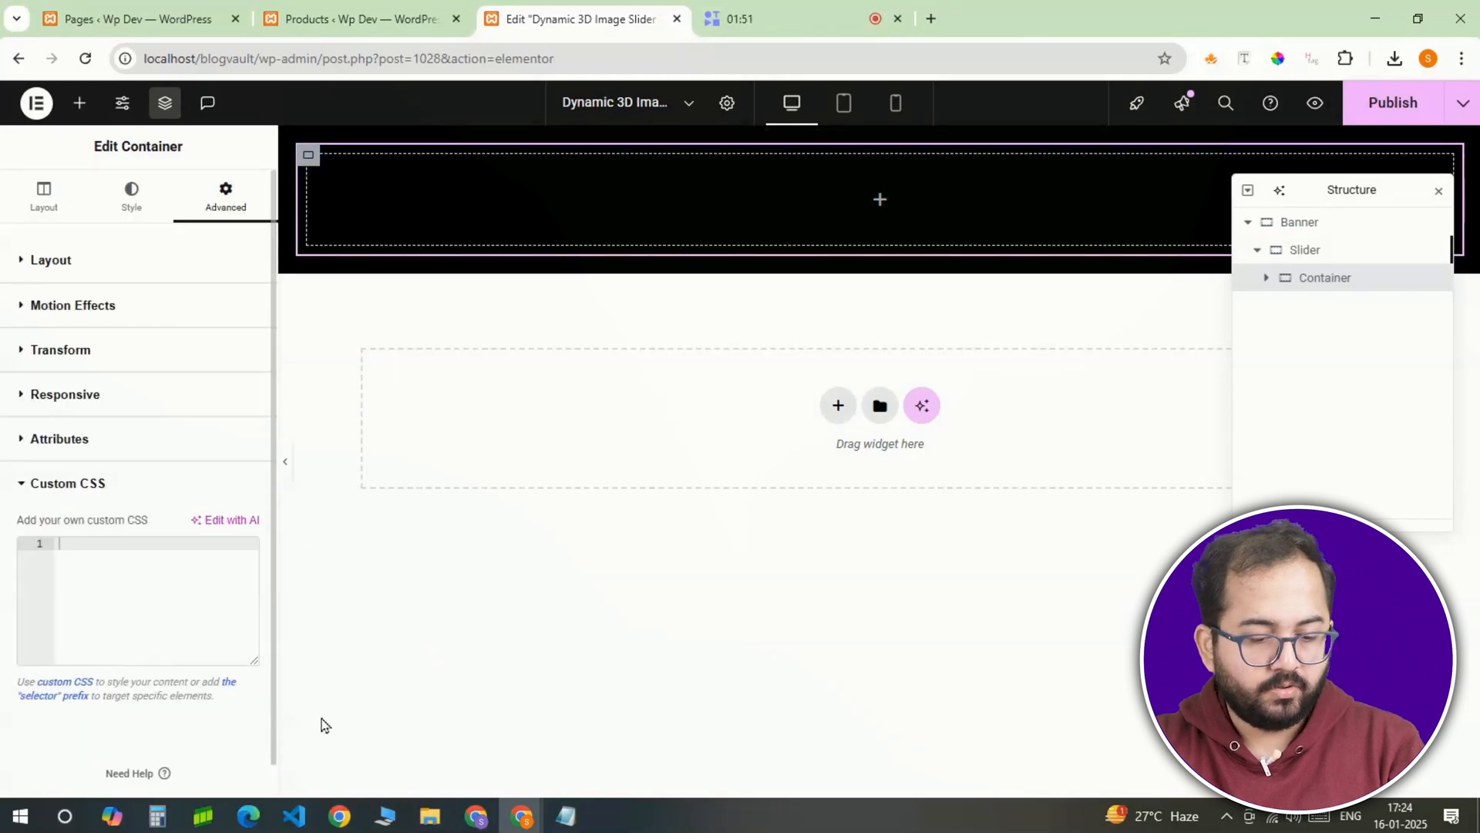
text(selector {)
text(--position: ;)
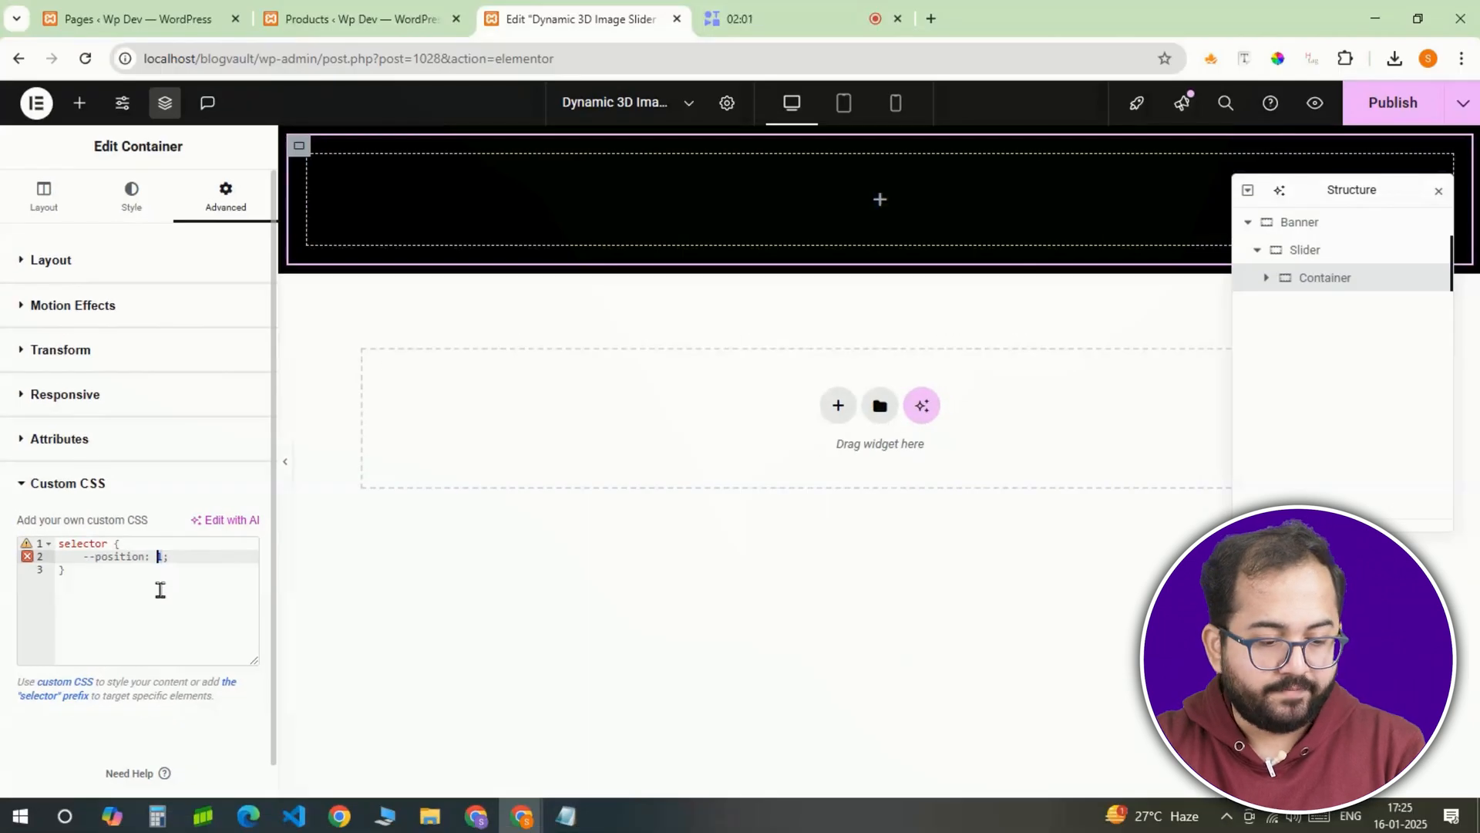
text(1)
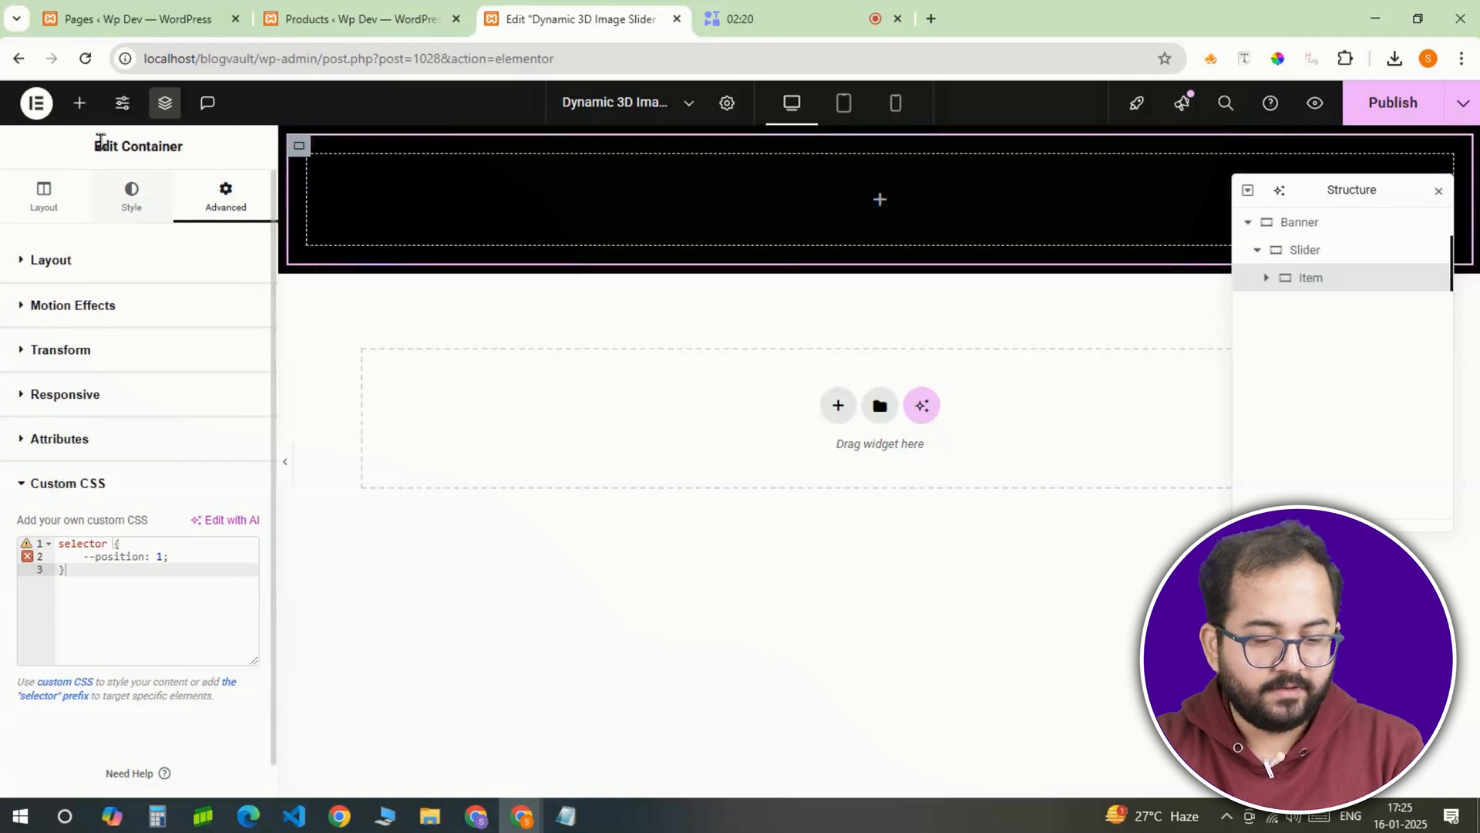
click(78, 102)
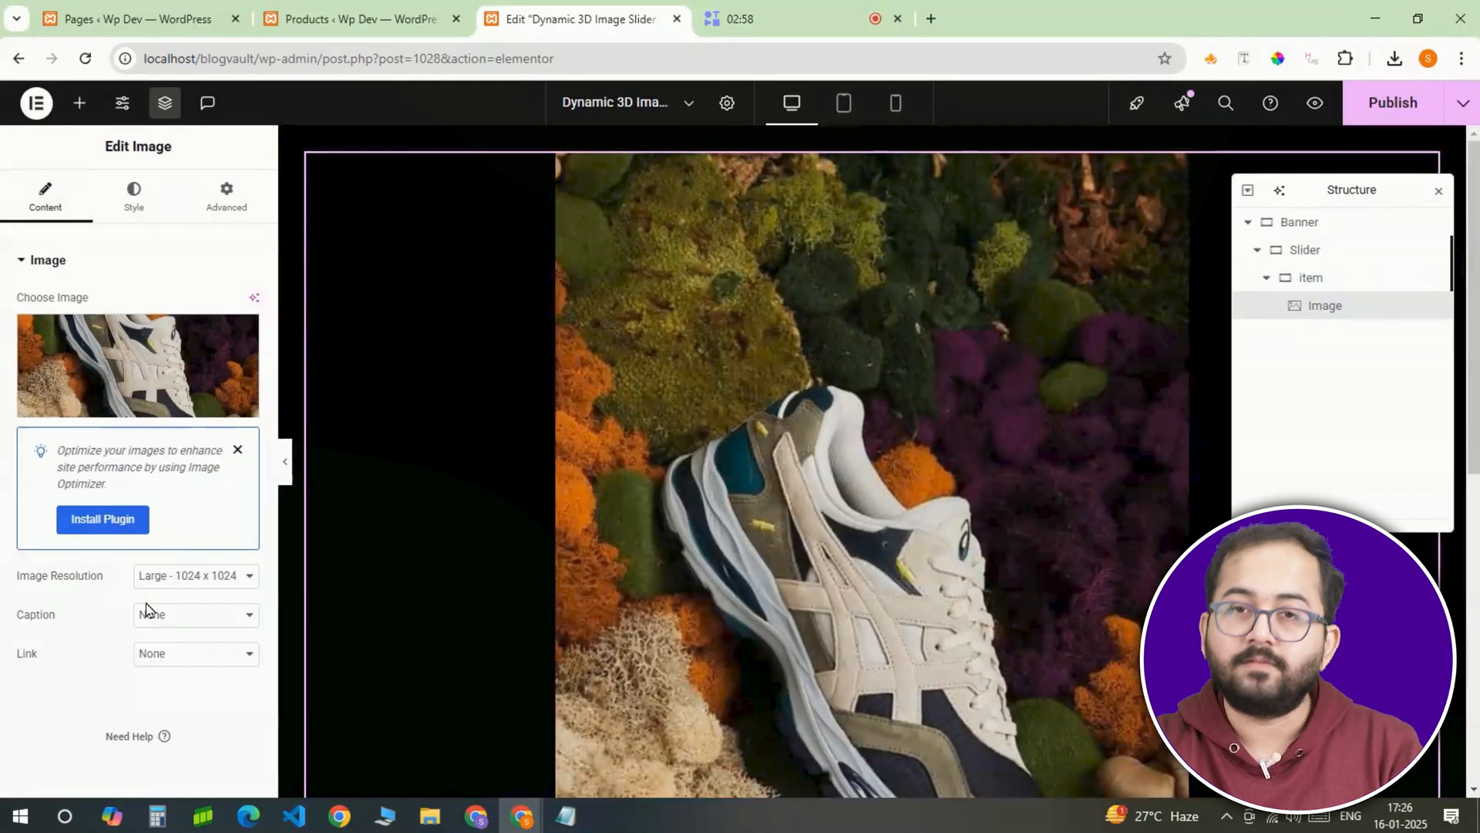
- Set the shoe image link to Custom URL and copy the Air Victory Tour product link
click(195, 653)
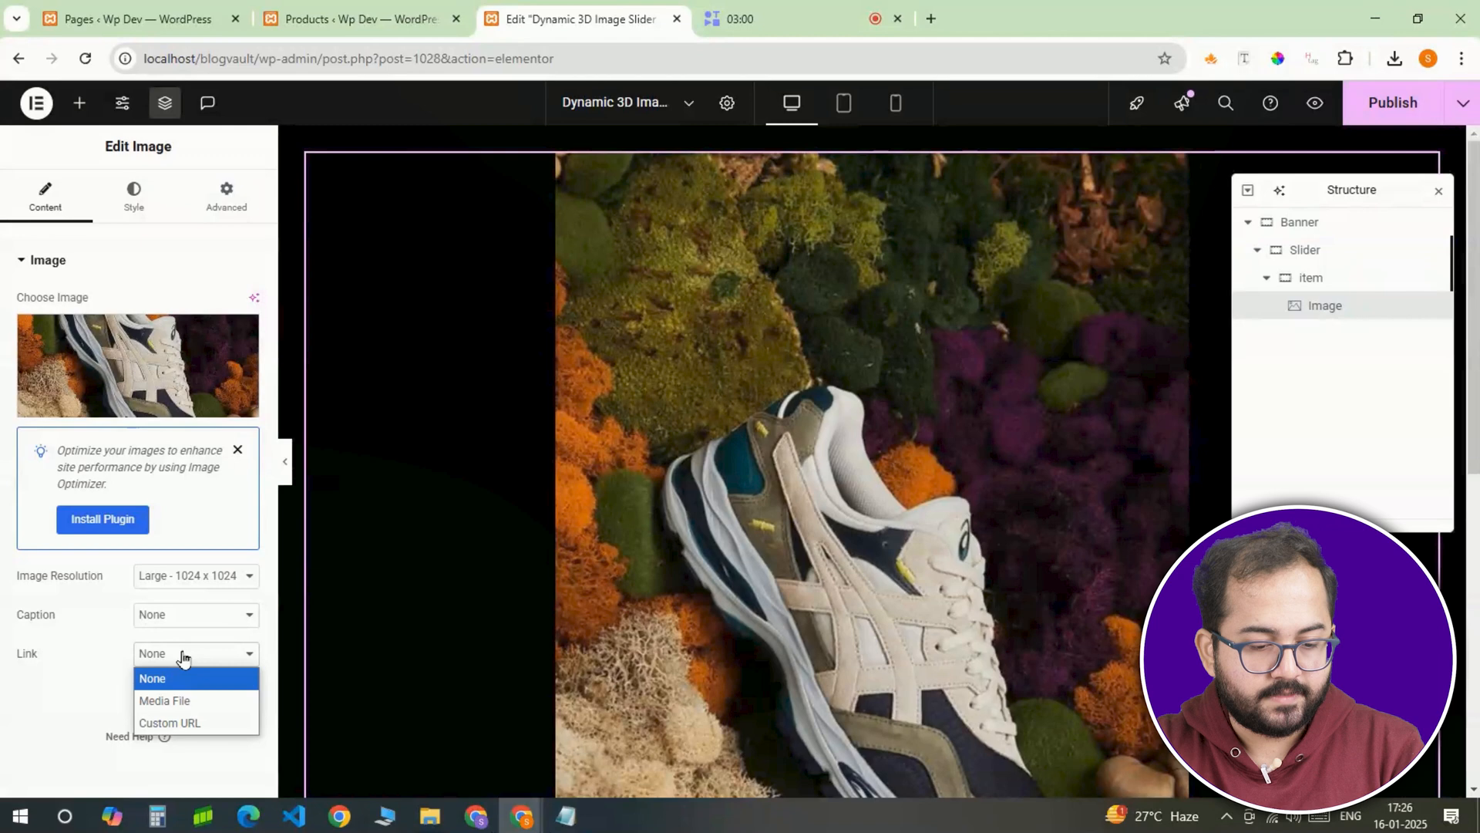
click(170, 723)
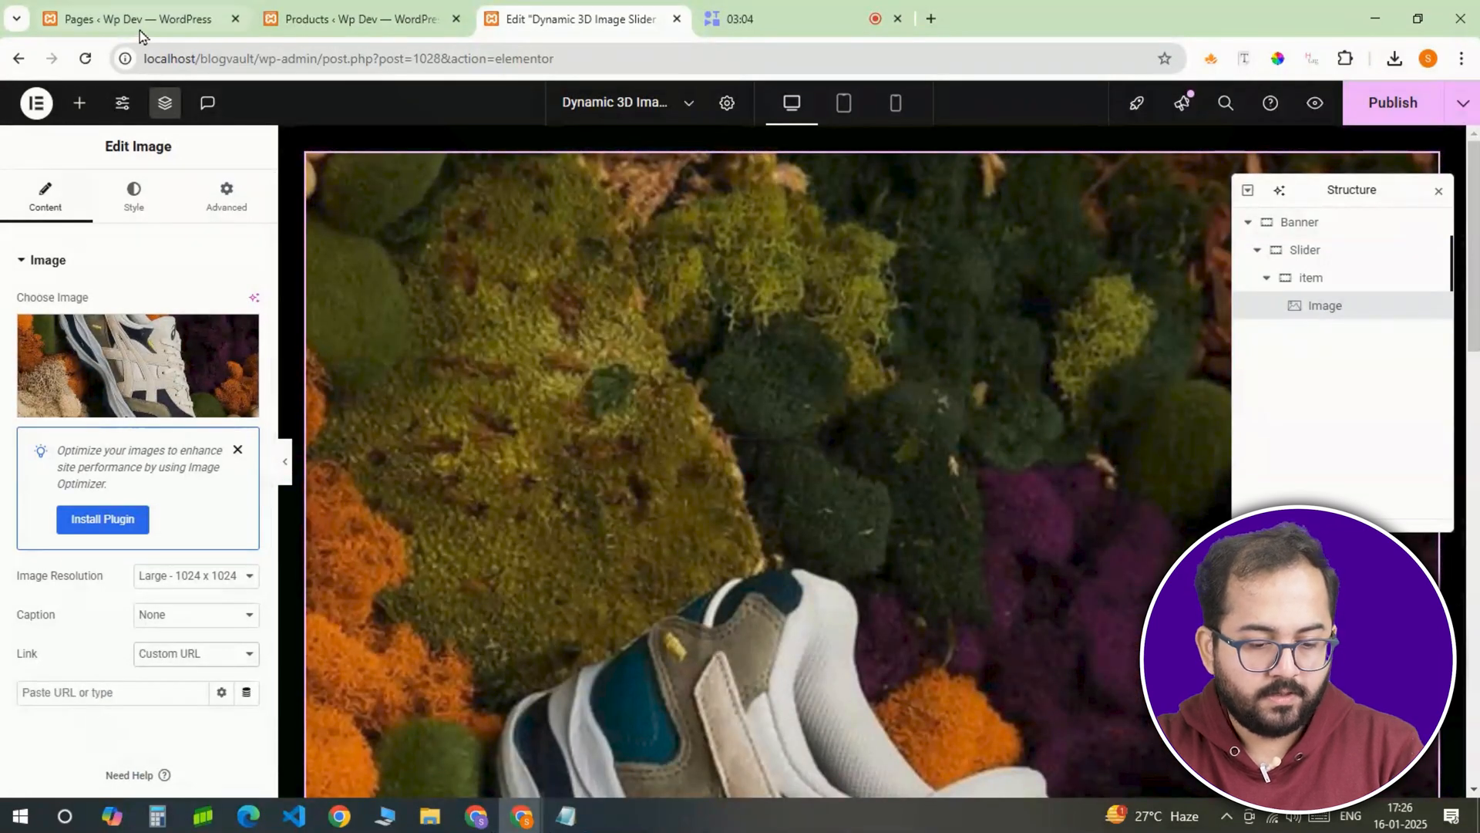
click(358, 19)
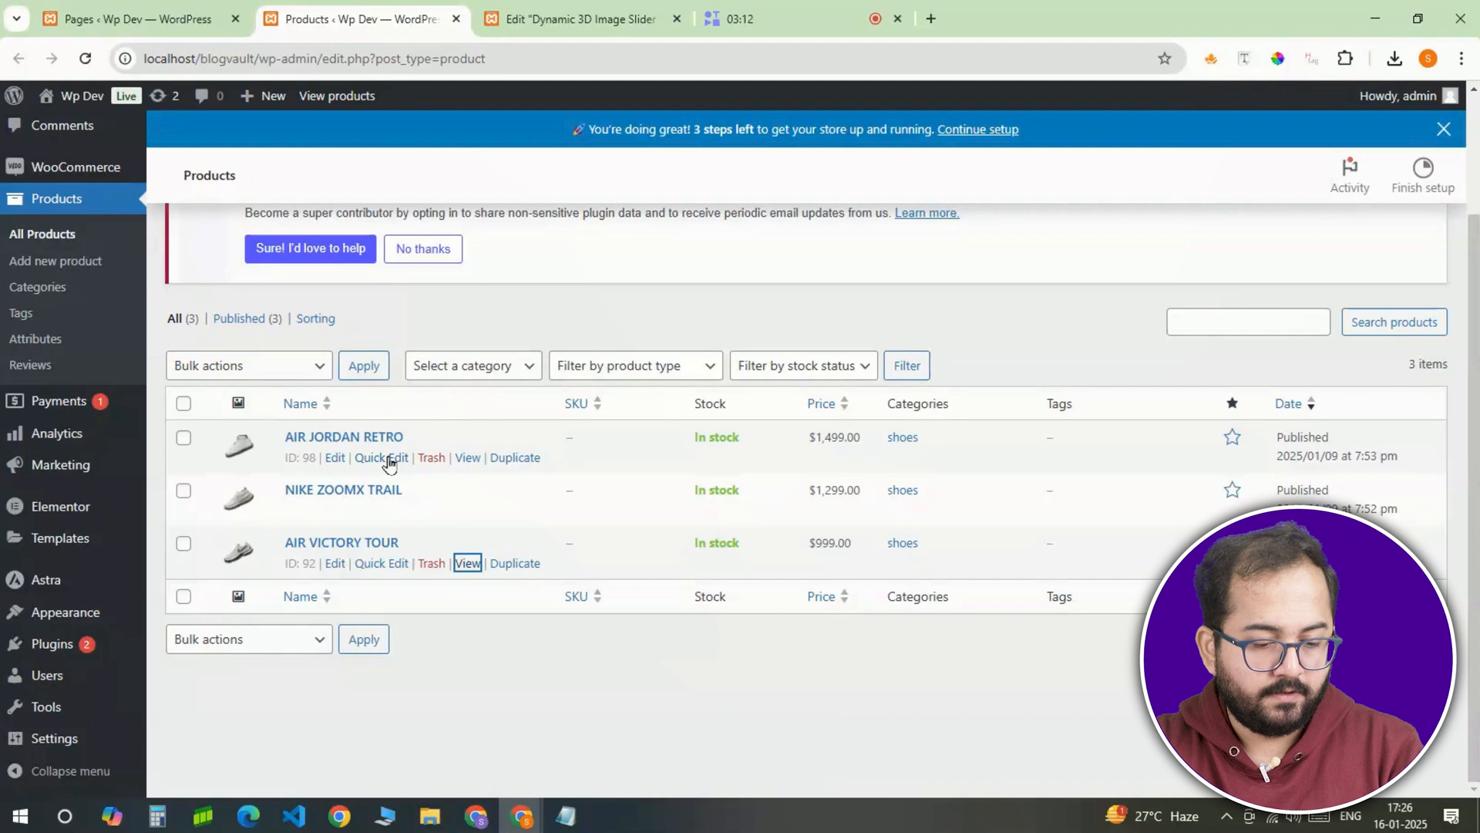
right_click(467, 563)
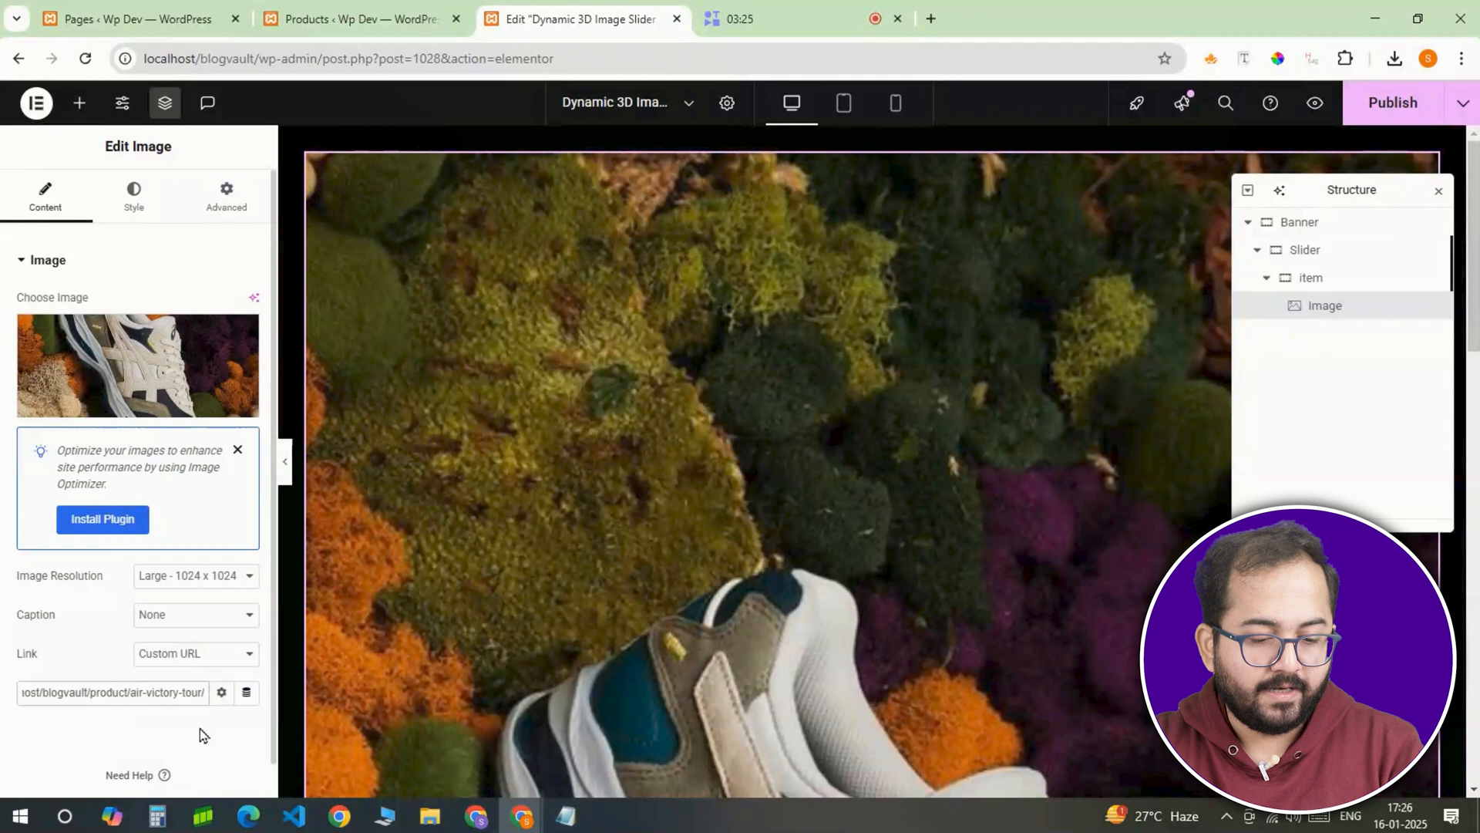
mouse_move(190, 746)
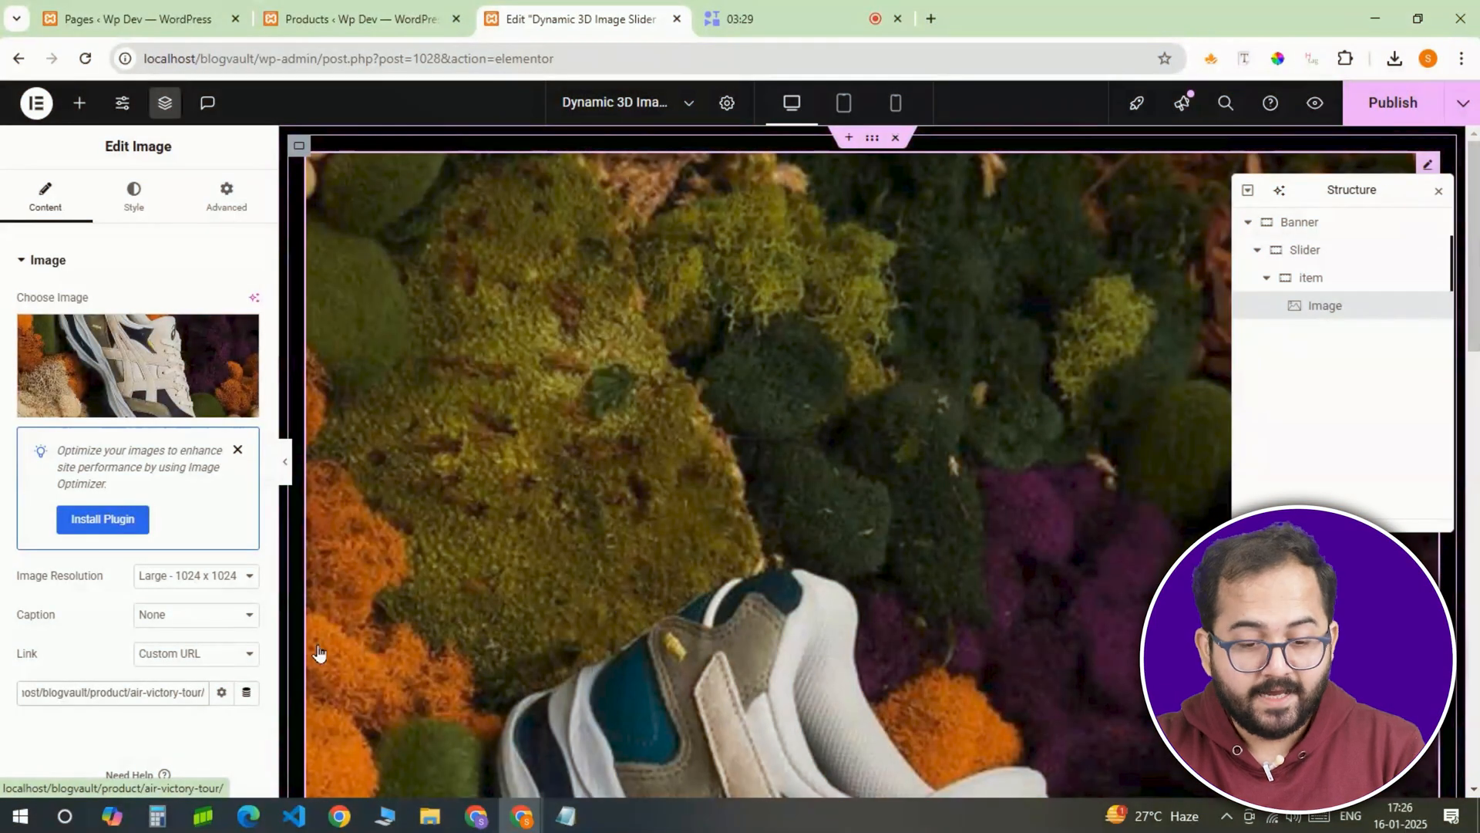
mouse_move(1267, 281)
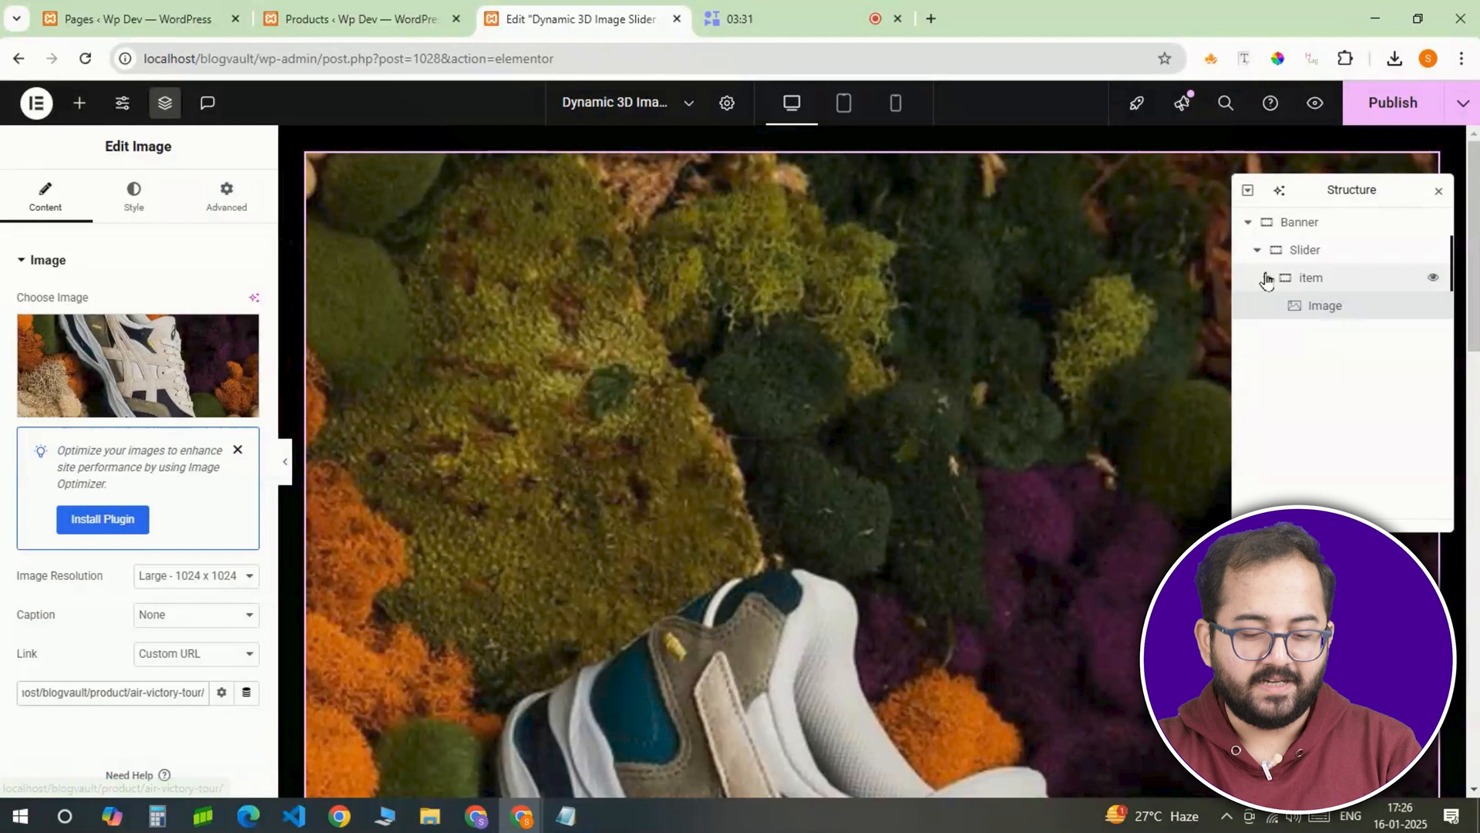
- Collapse the item and paste the 3D autoRun slider CSS into Banner's Custom CSS
click(1300, 222)
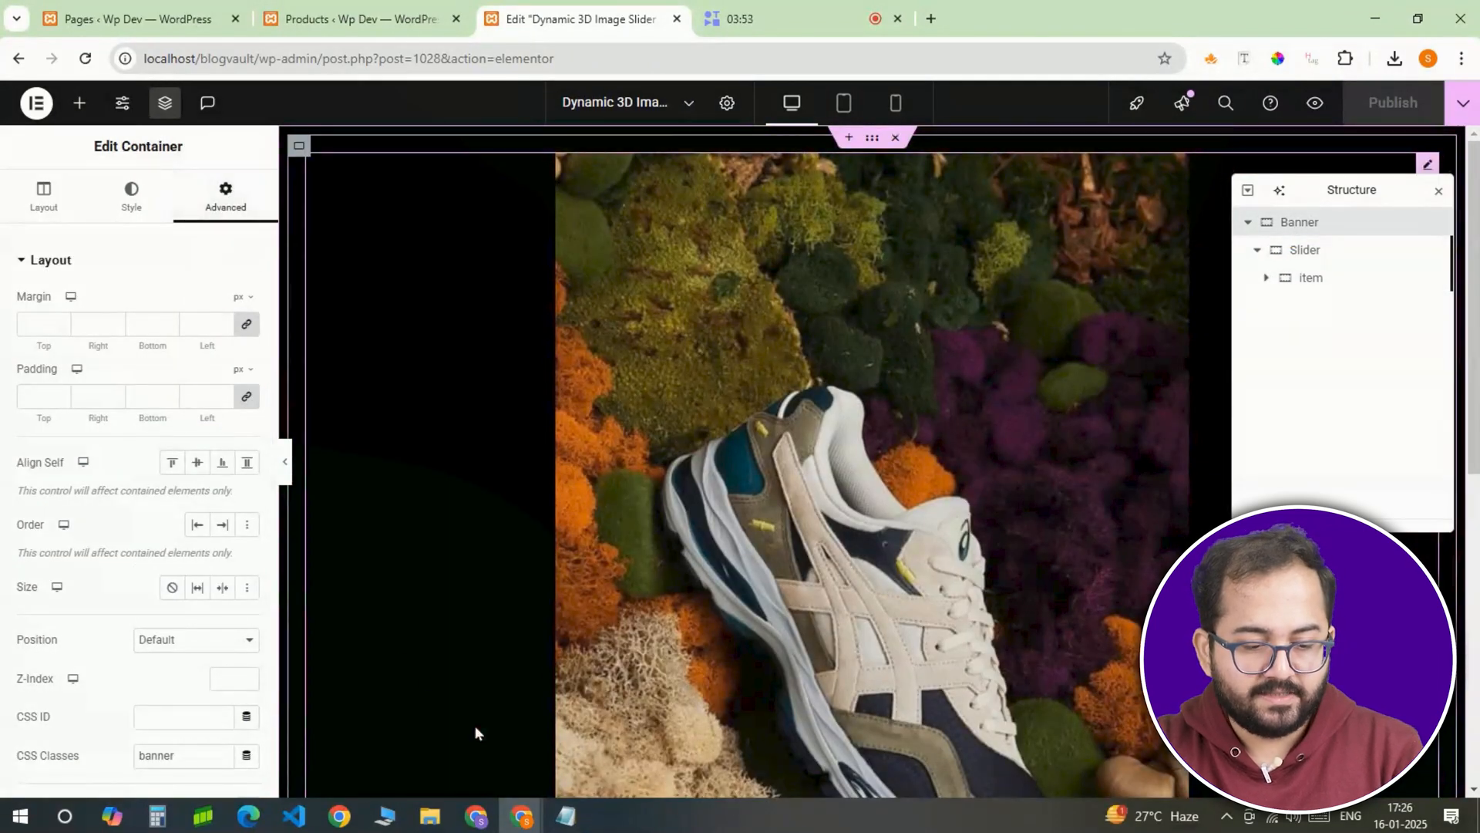
click(67, 482)
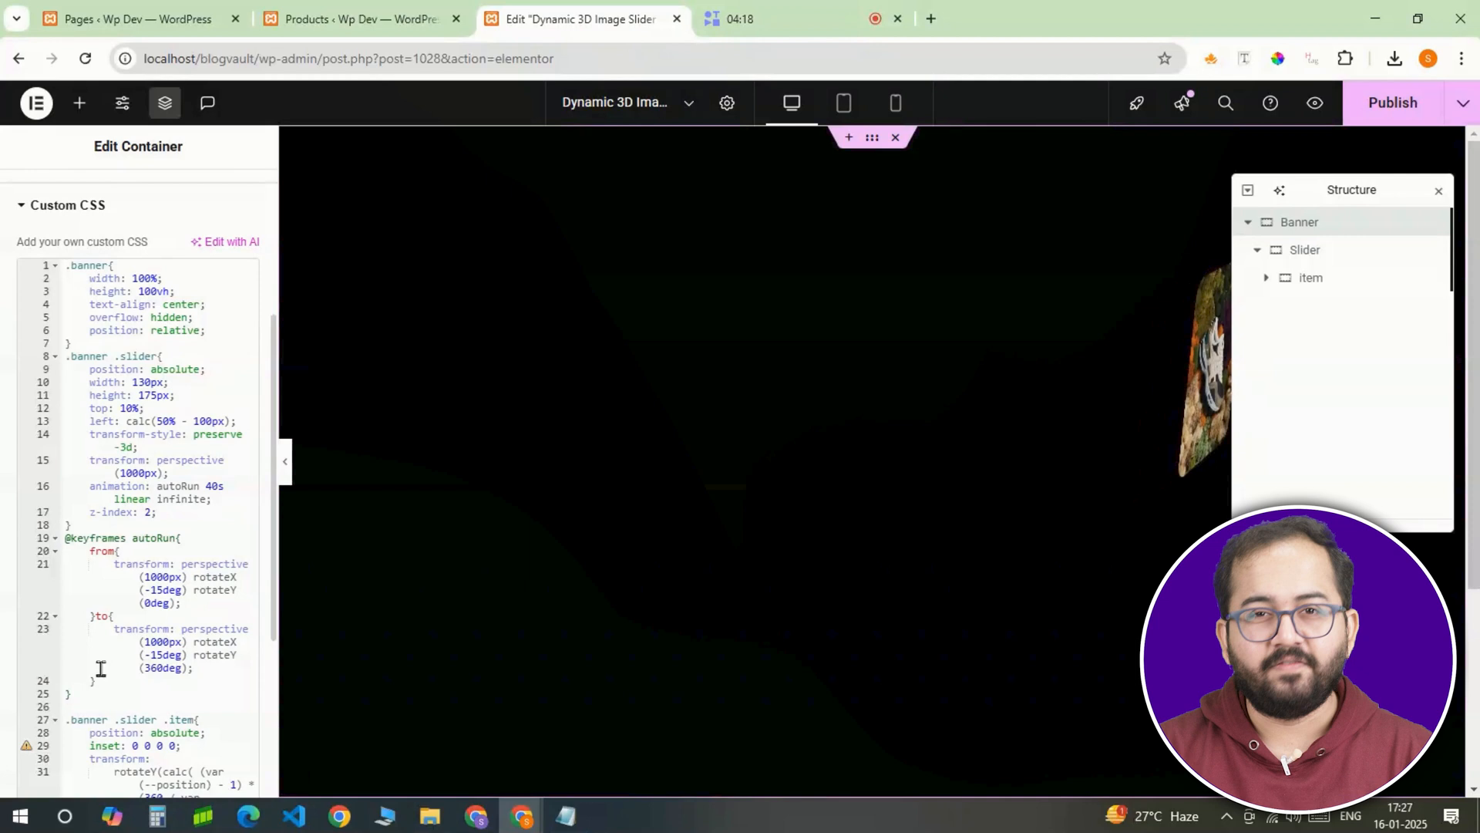
scroll(down, 3)
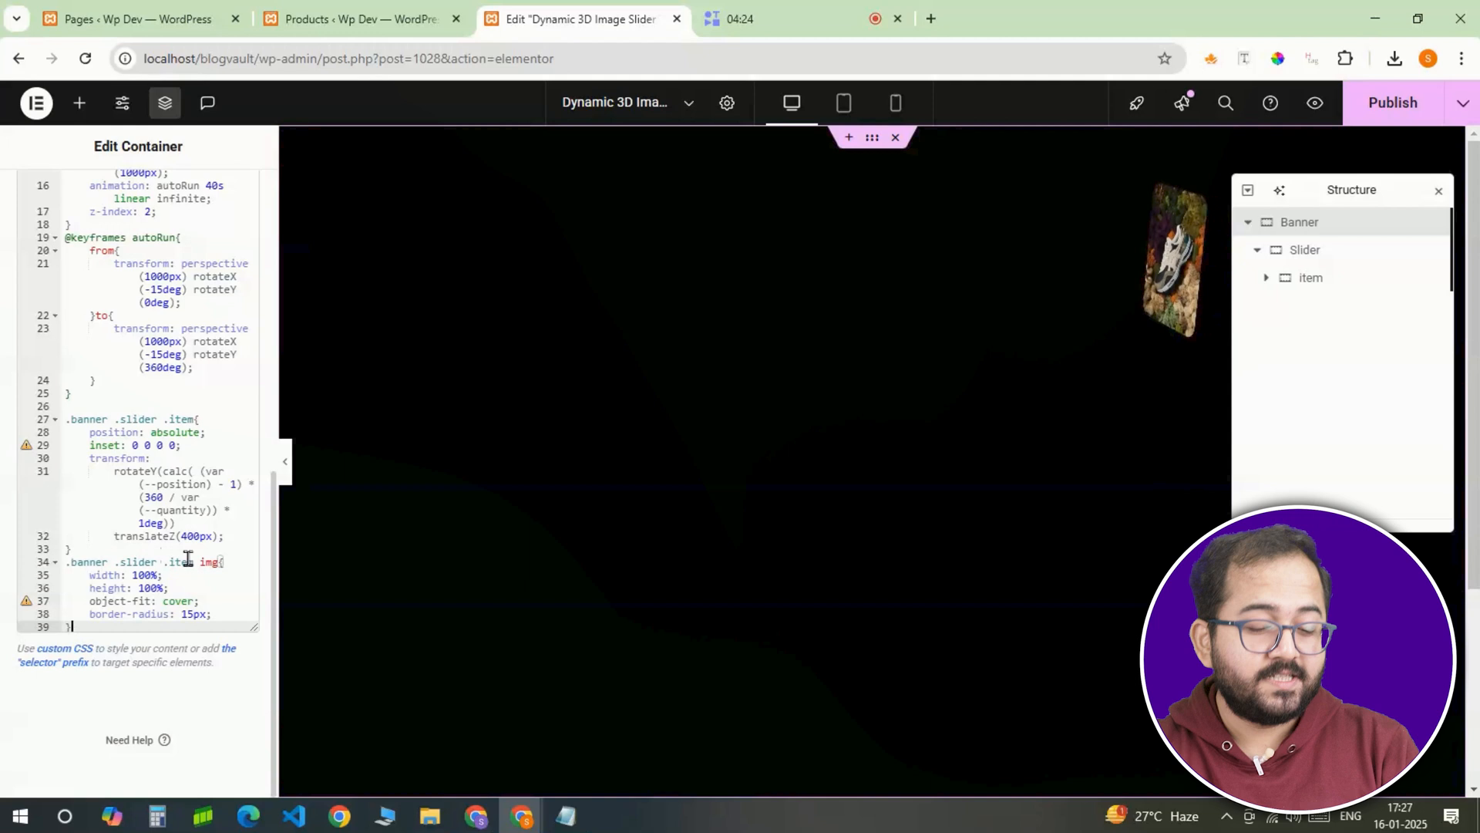
right_click(1312, 277)
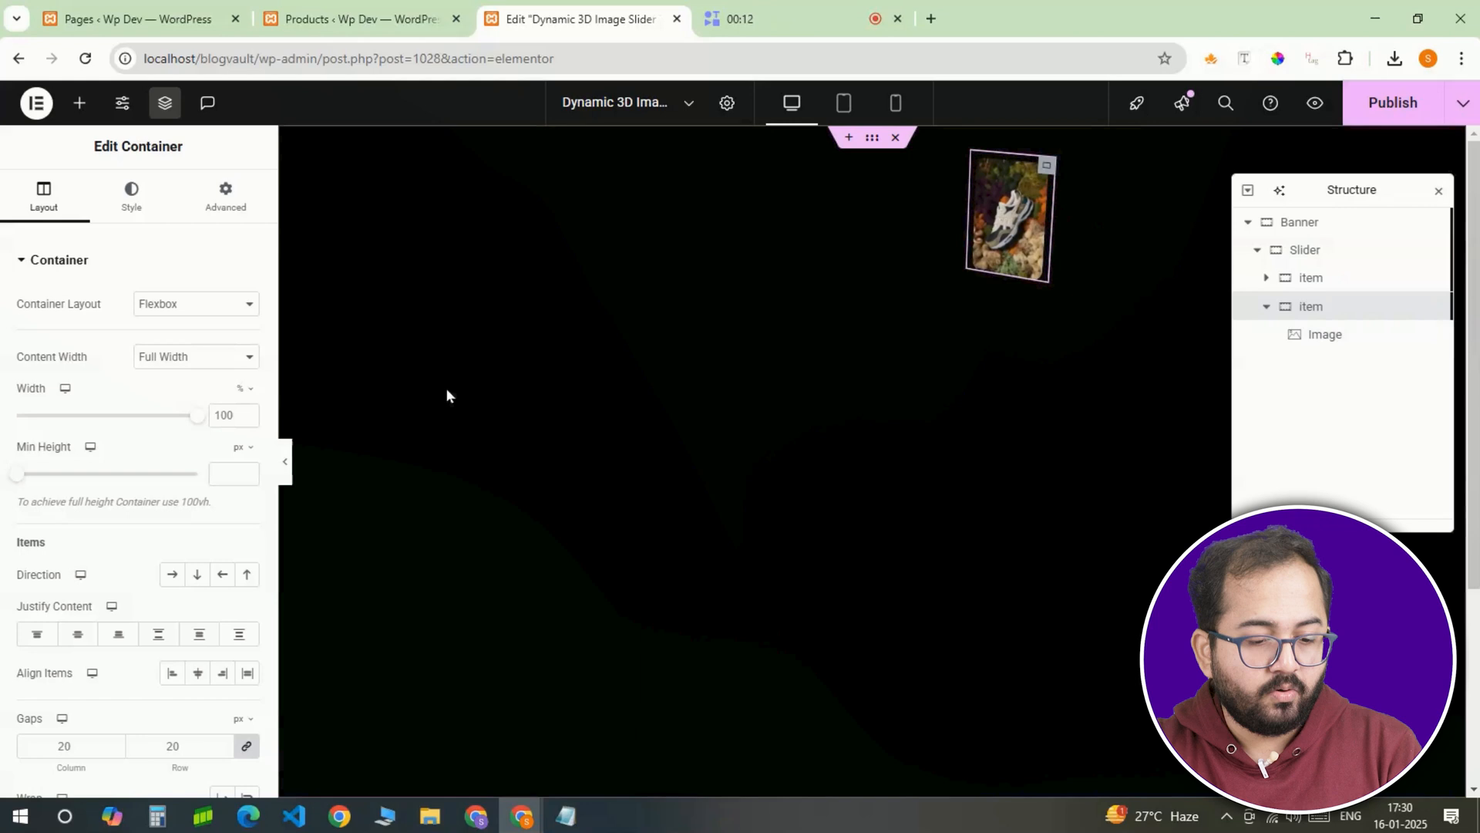
- Change the second item's custom CSS --position value to 2
click(225, 195)
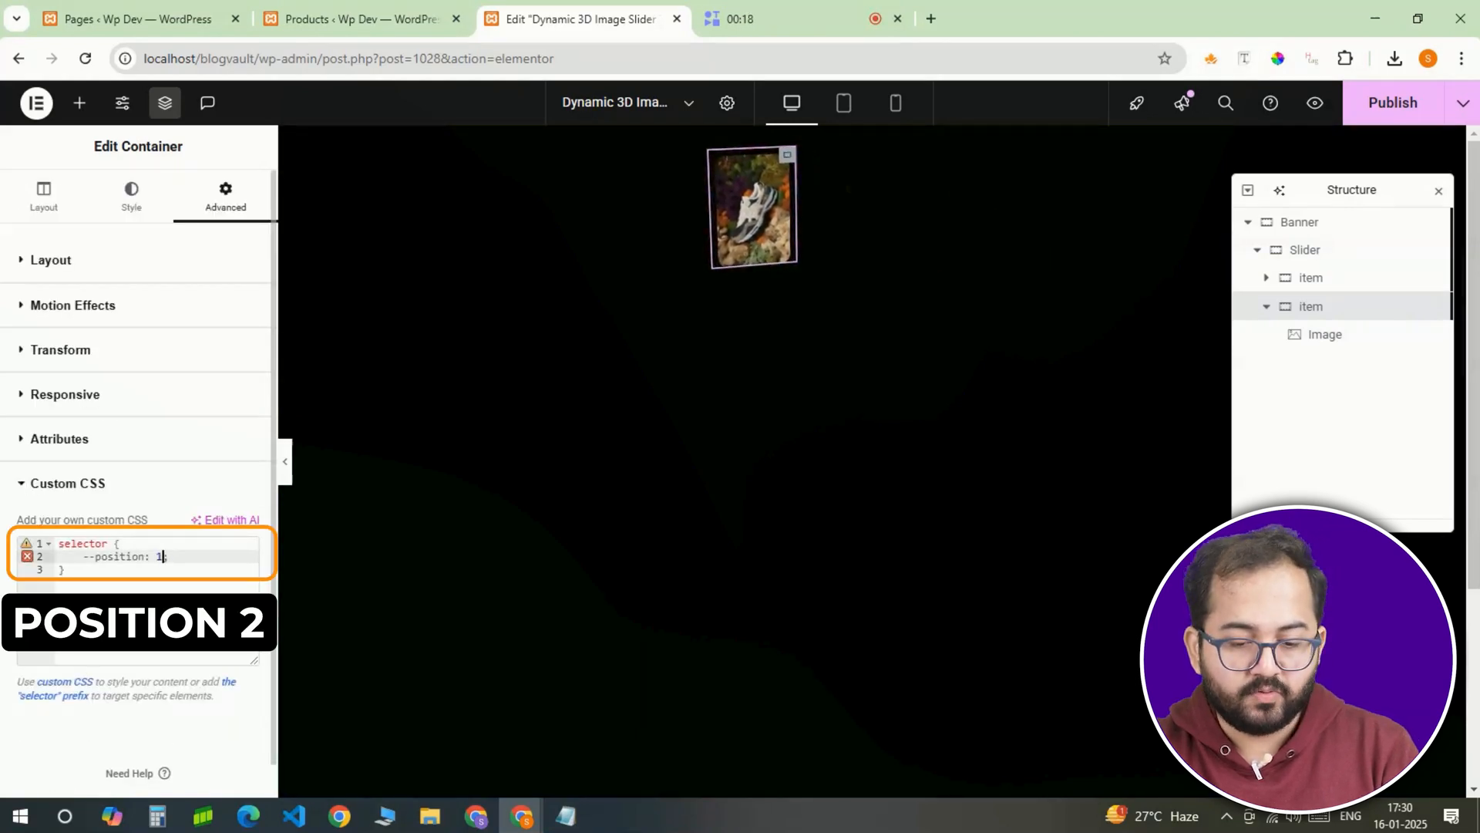
text(2)
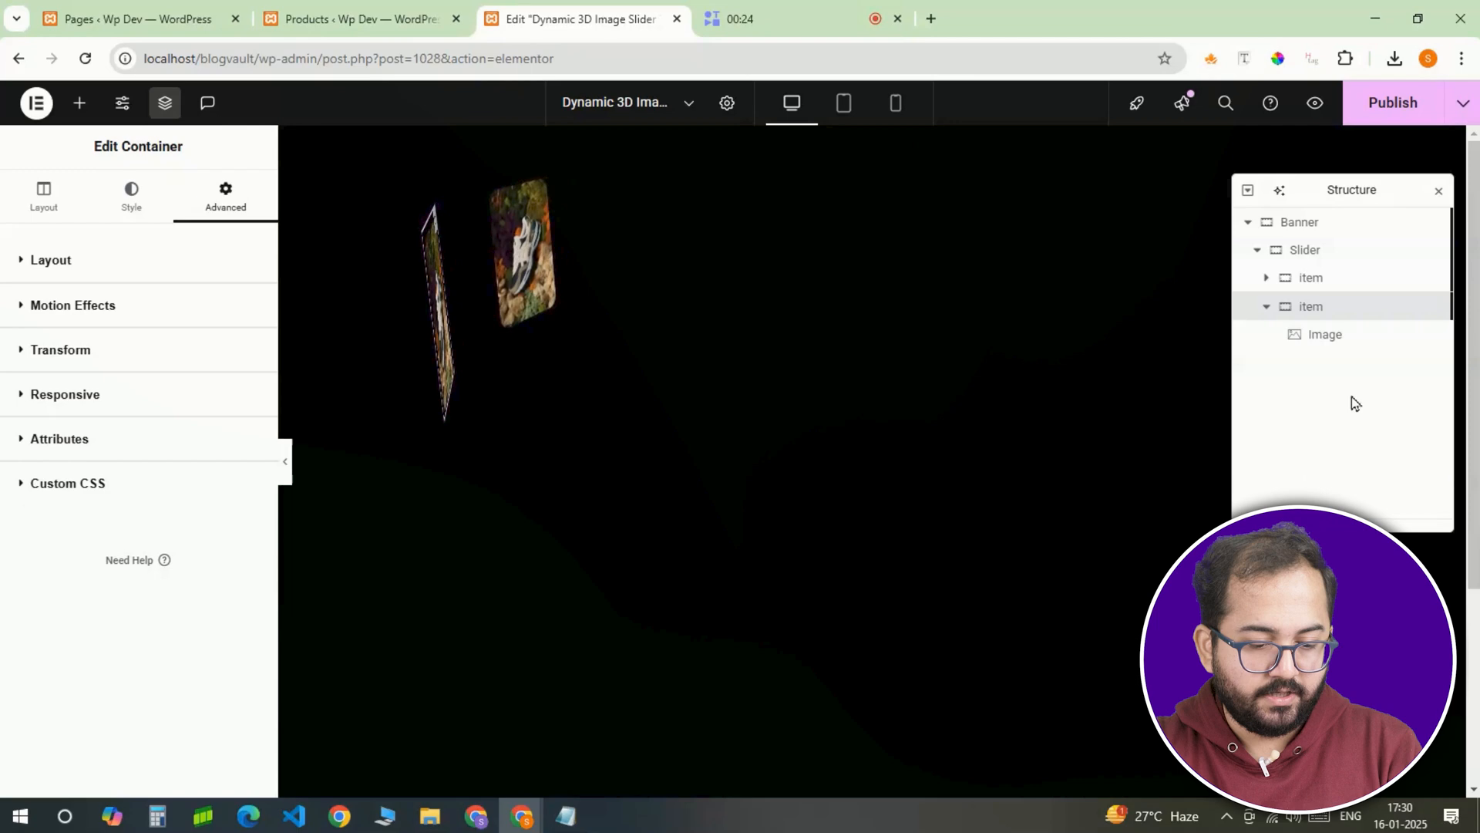
click(1324, 333)
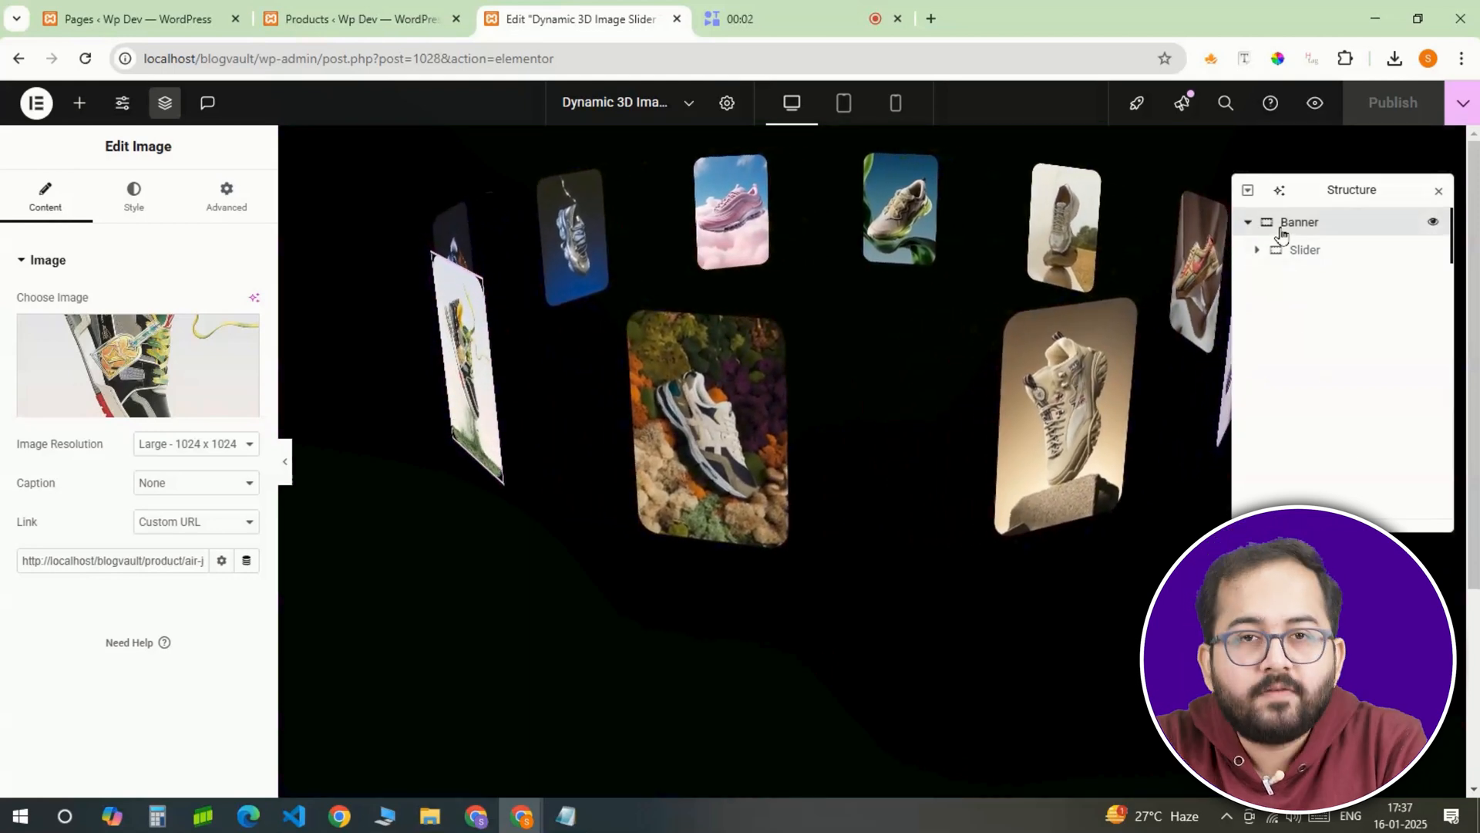
- Add a Content container with the athlete image at 58% width, entering -110 in Advanced
click(1305, 249)
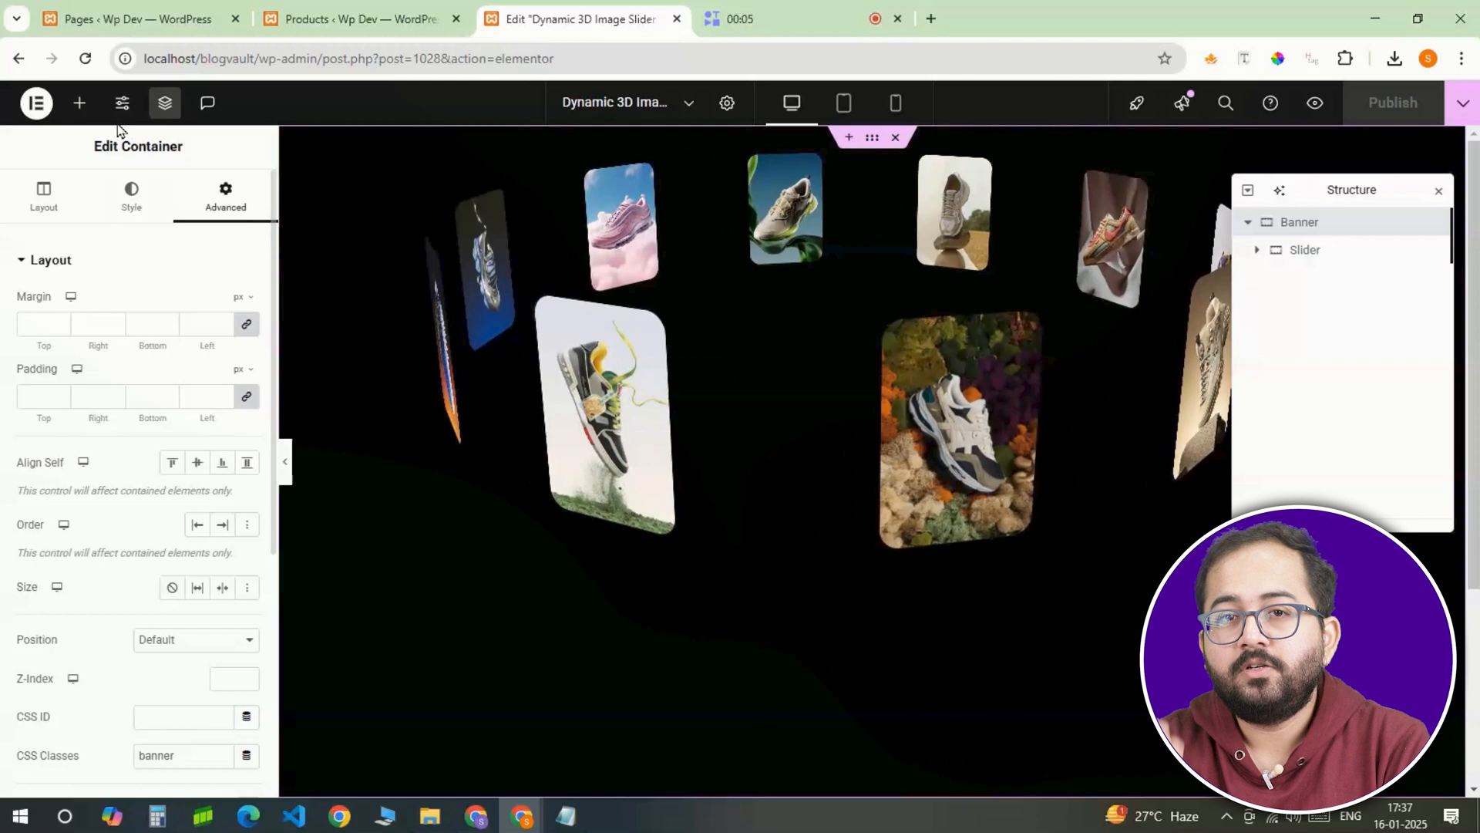
click(79, 102)
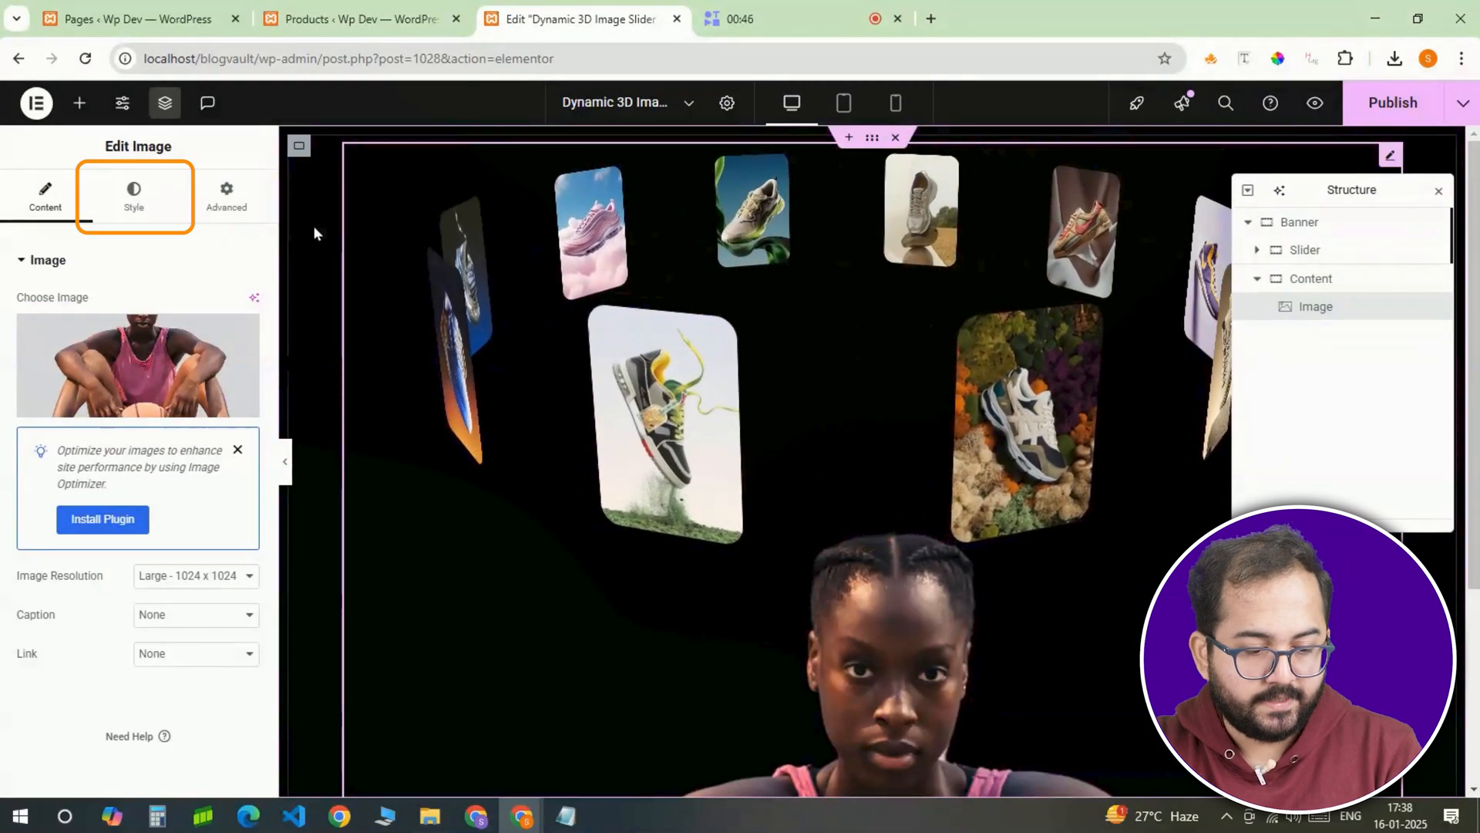
click(134, 195)
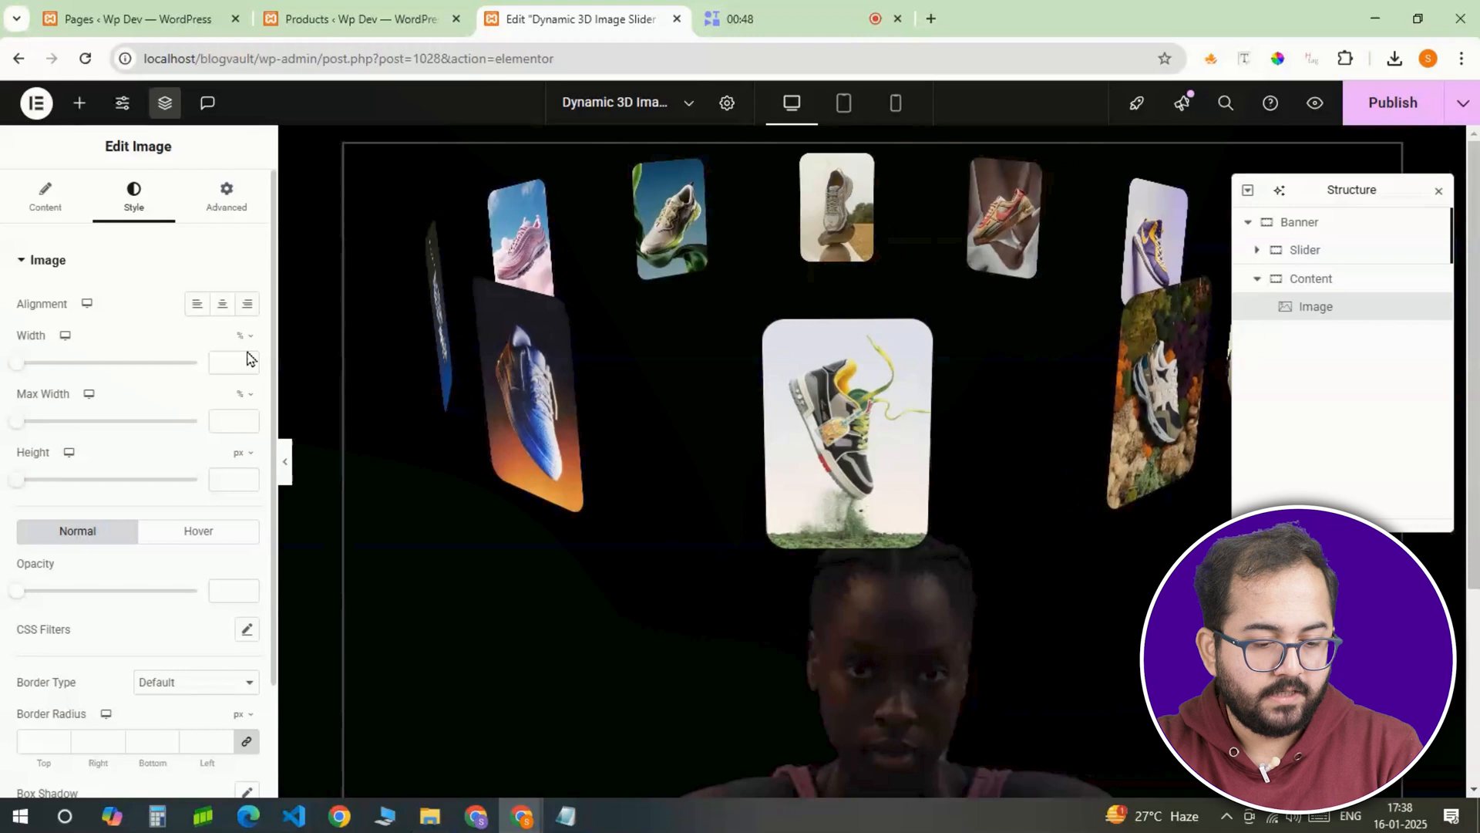
drag(17, 363, 102, 362)
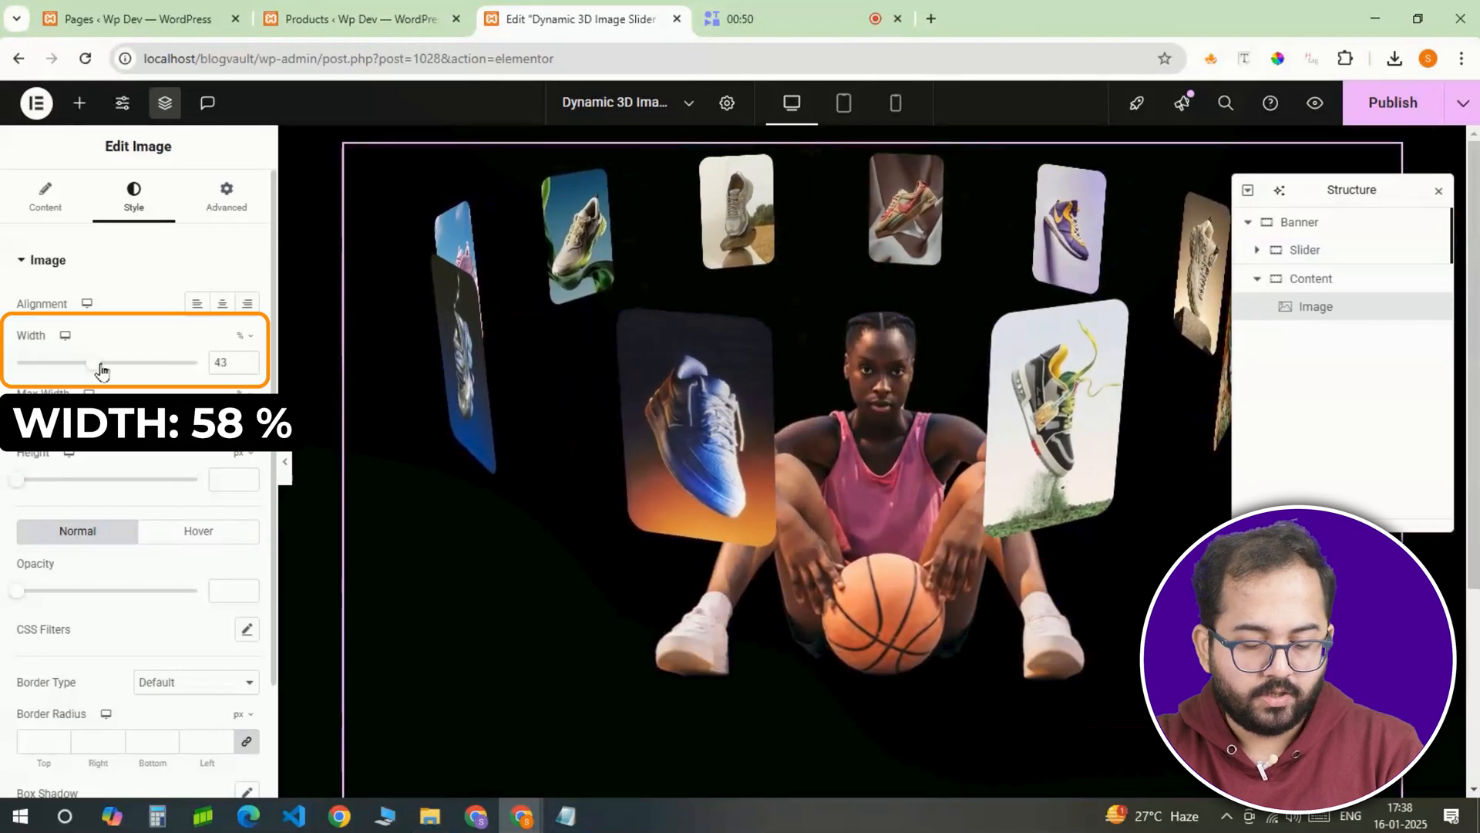
drag(102, 362, 128, 362)
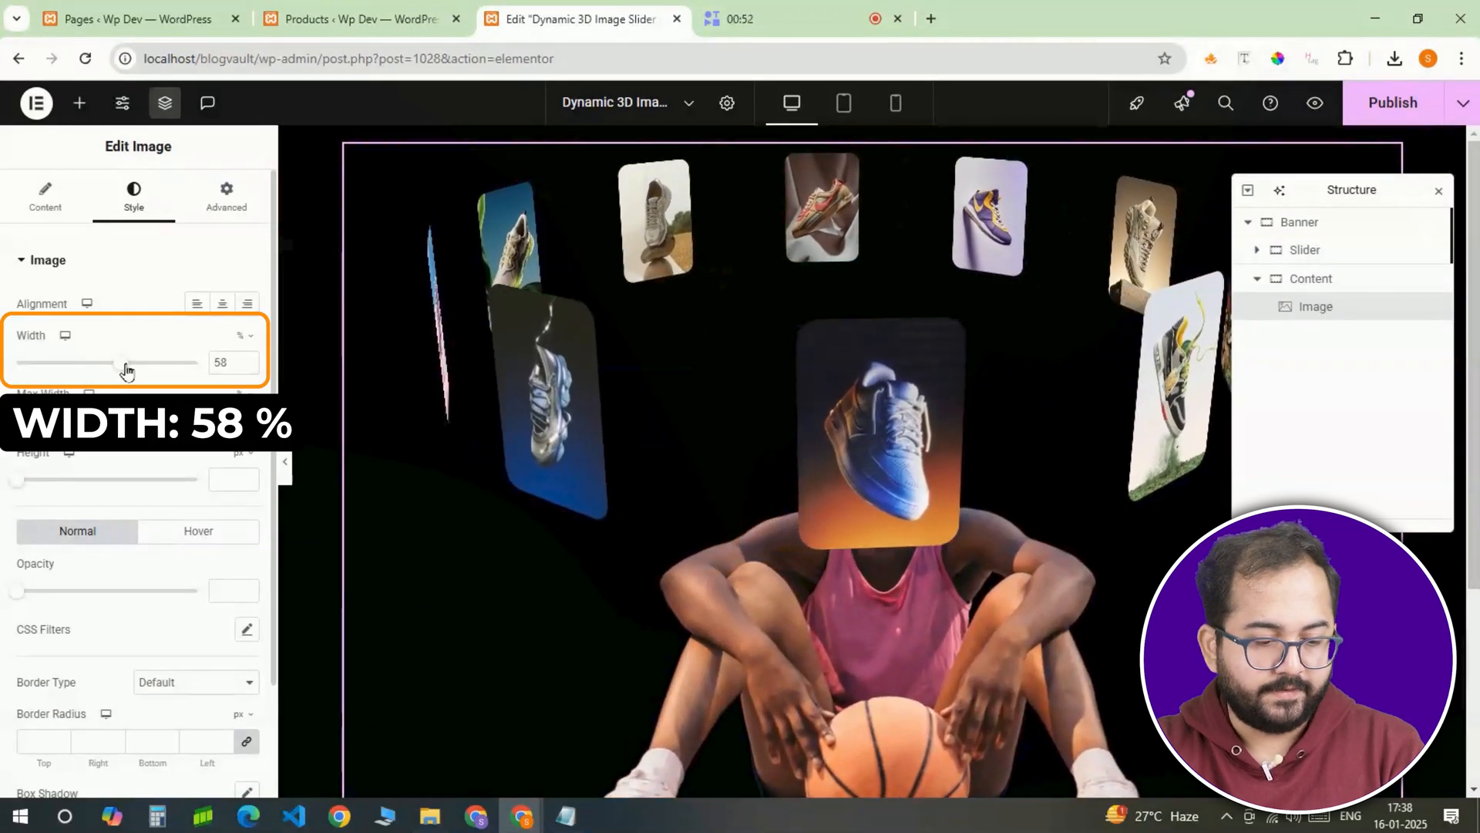
click(226, 195)
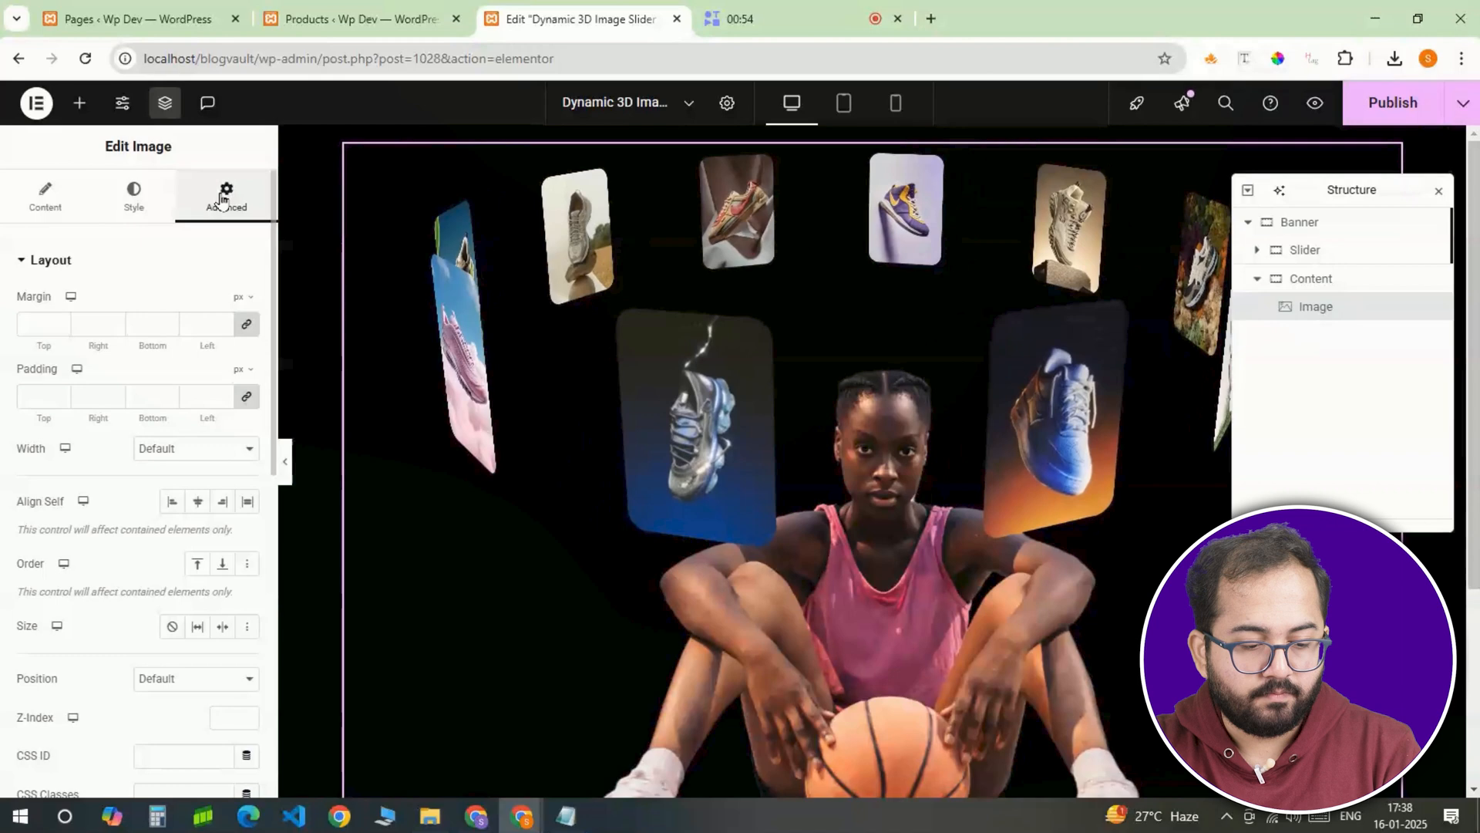
text(-110)
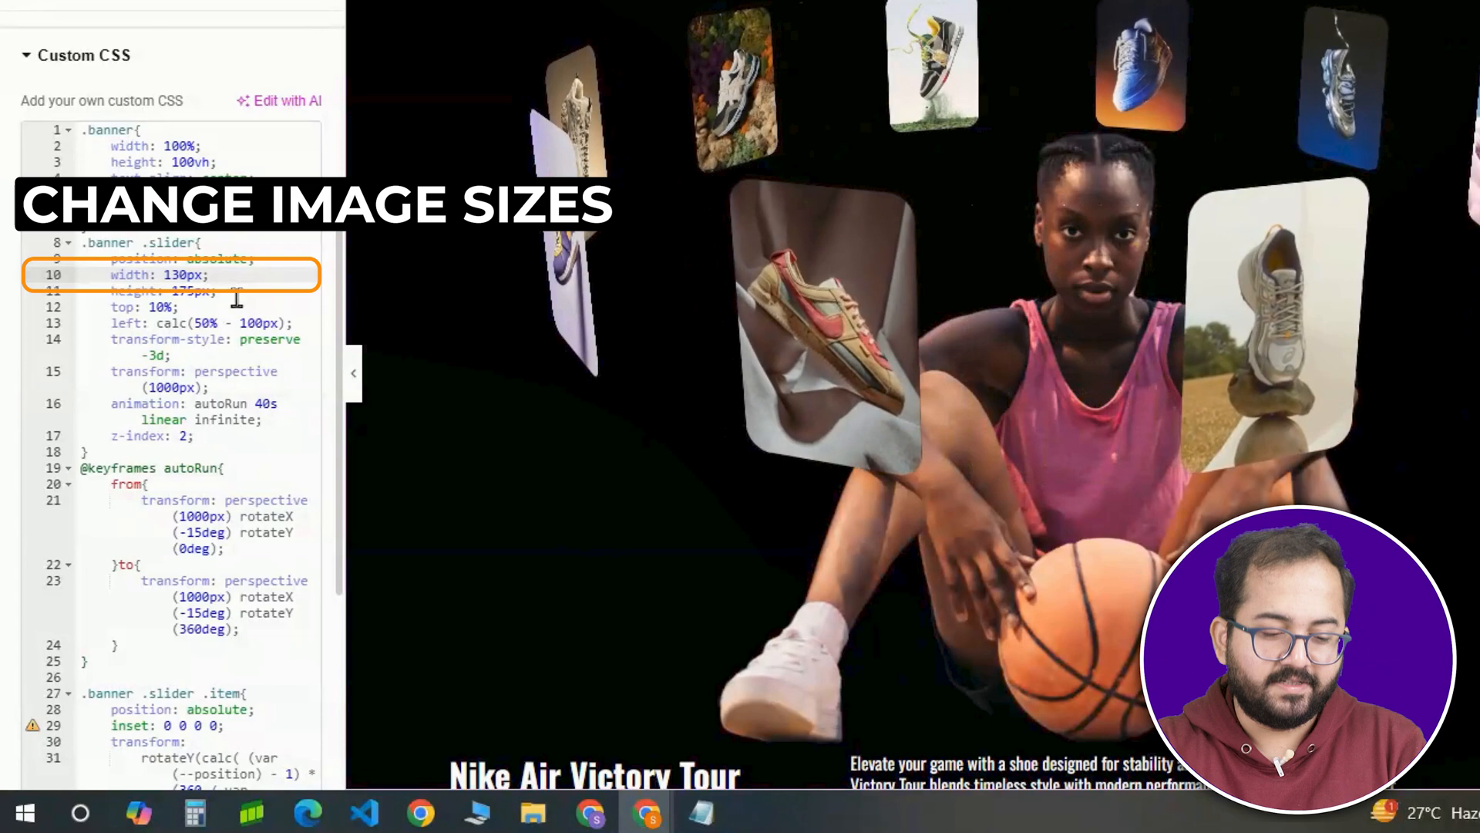
- Change the .banner .slider width in the Banner CSS to 160px
text(160px)
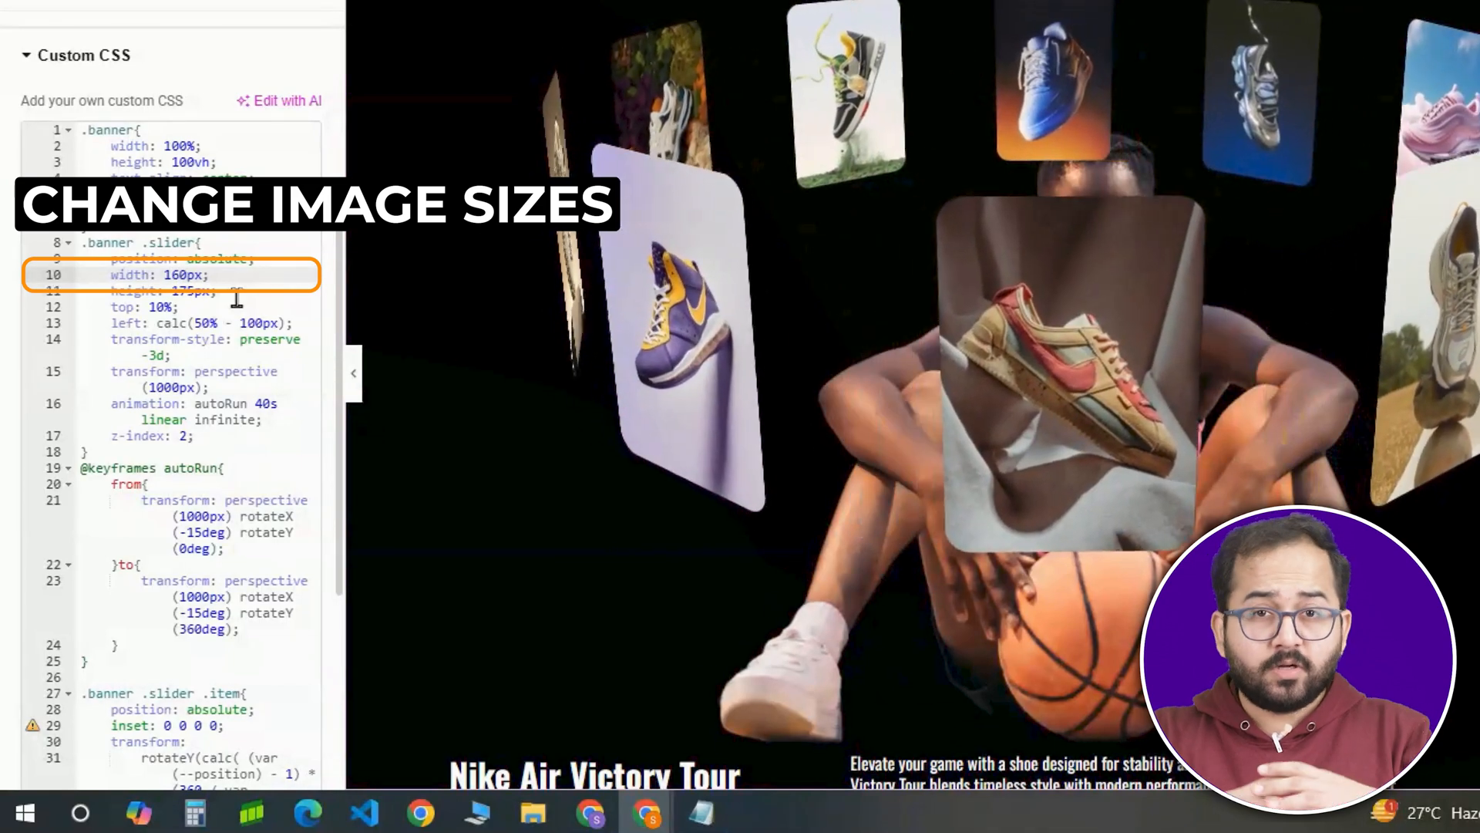